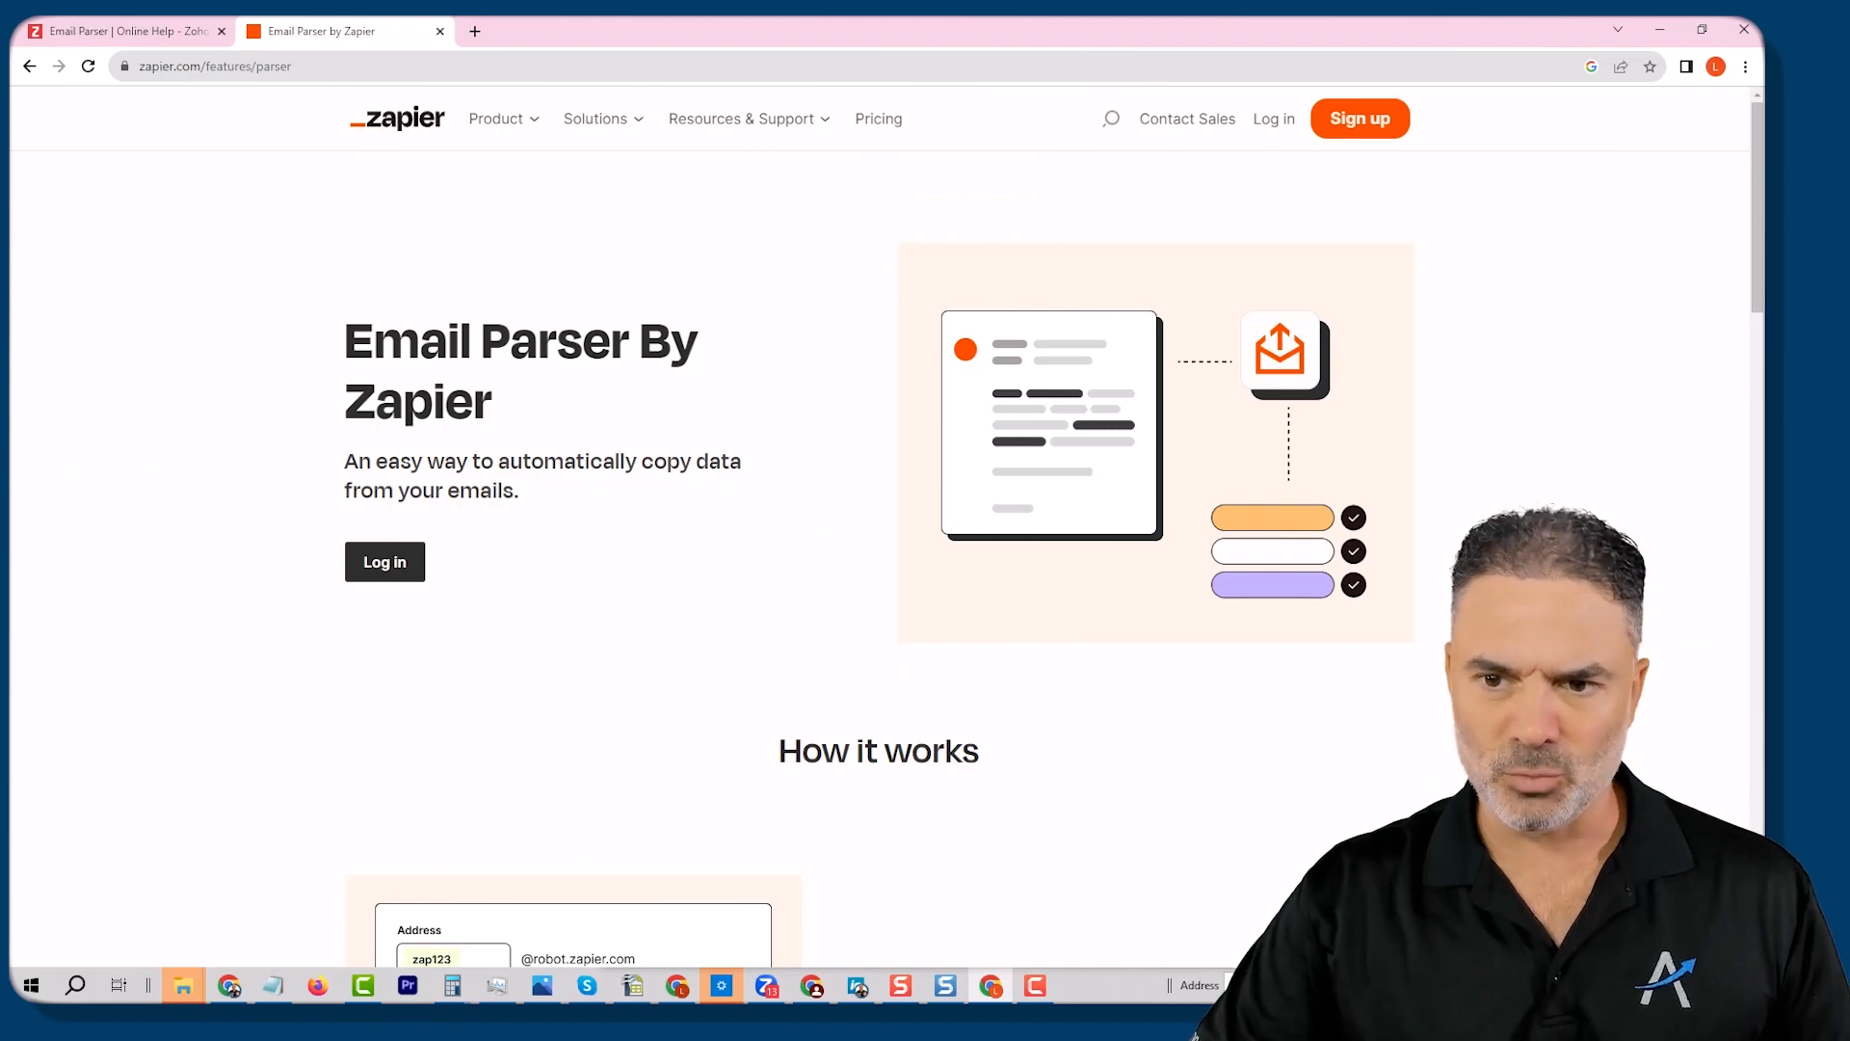
mouse_move(641, 478)
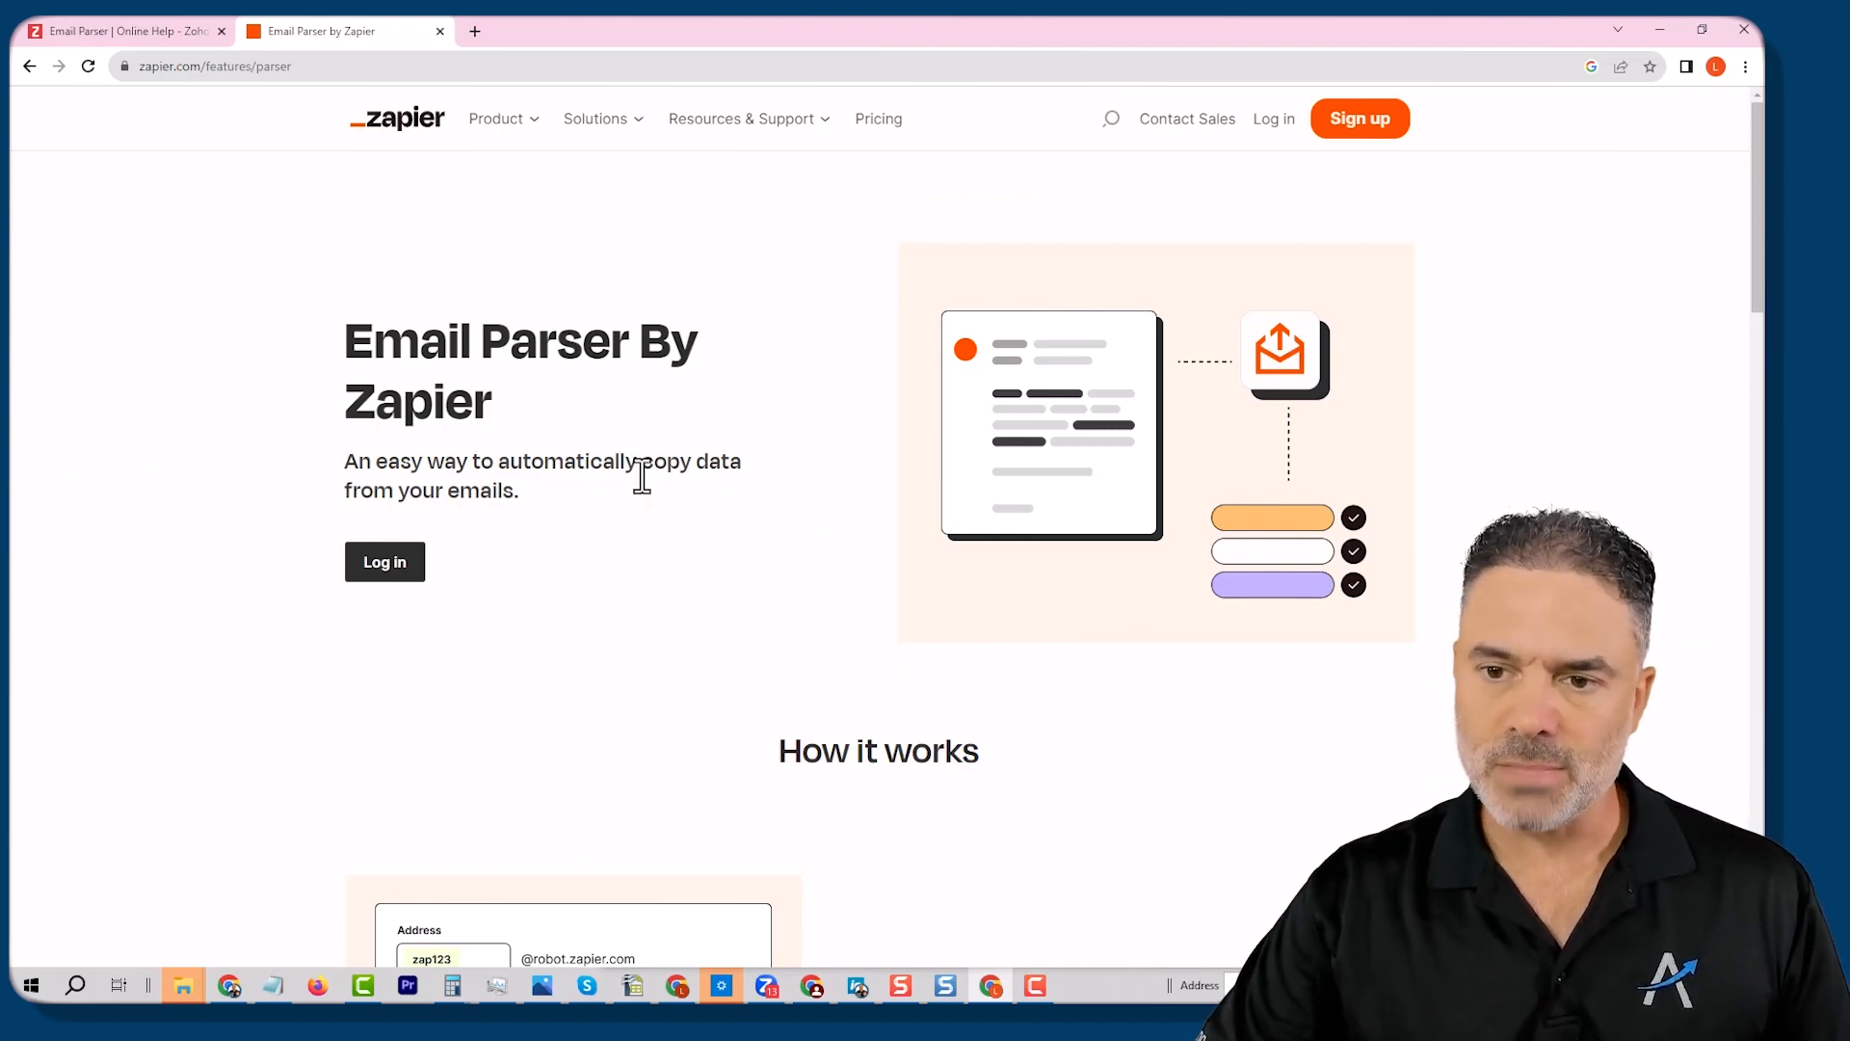
Step: Scroll the Zapier Email Parser page through steps 1–4 to the Get help section
scroll(down, 3)
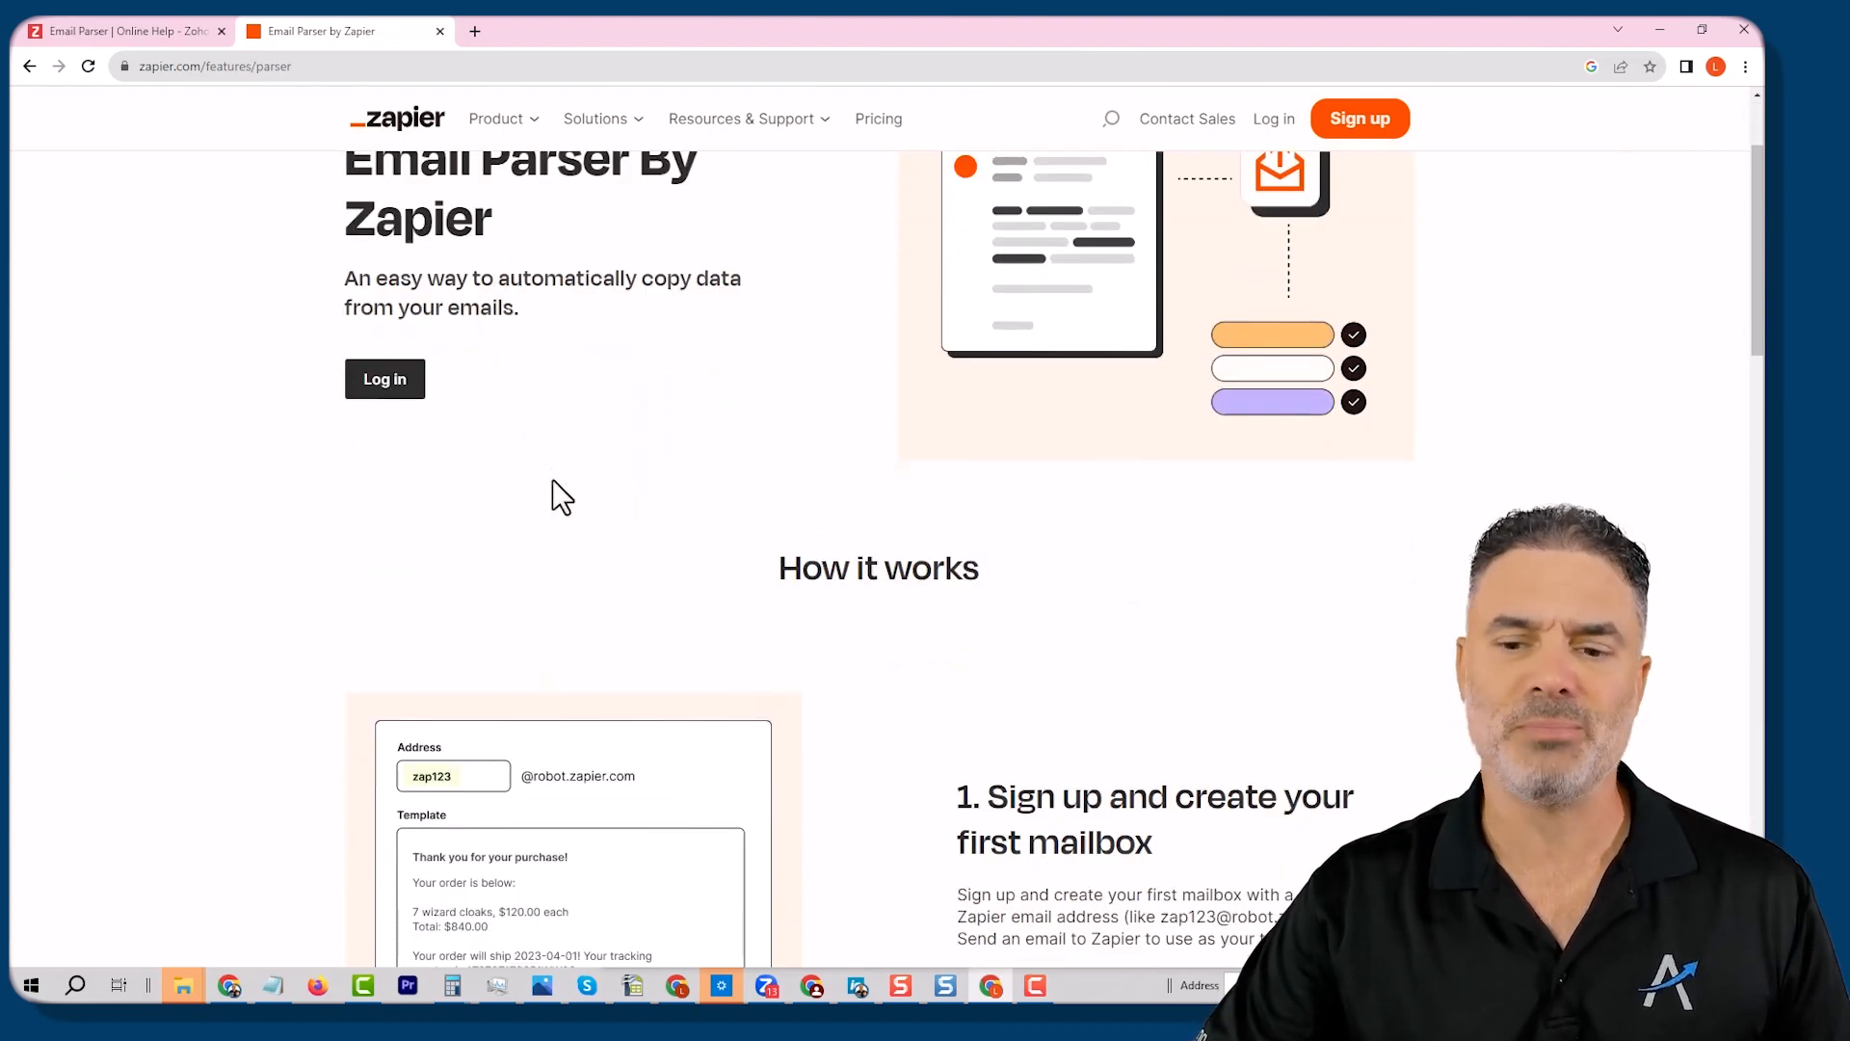
scroll(down, 3)
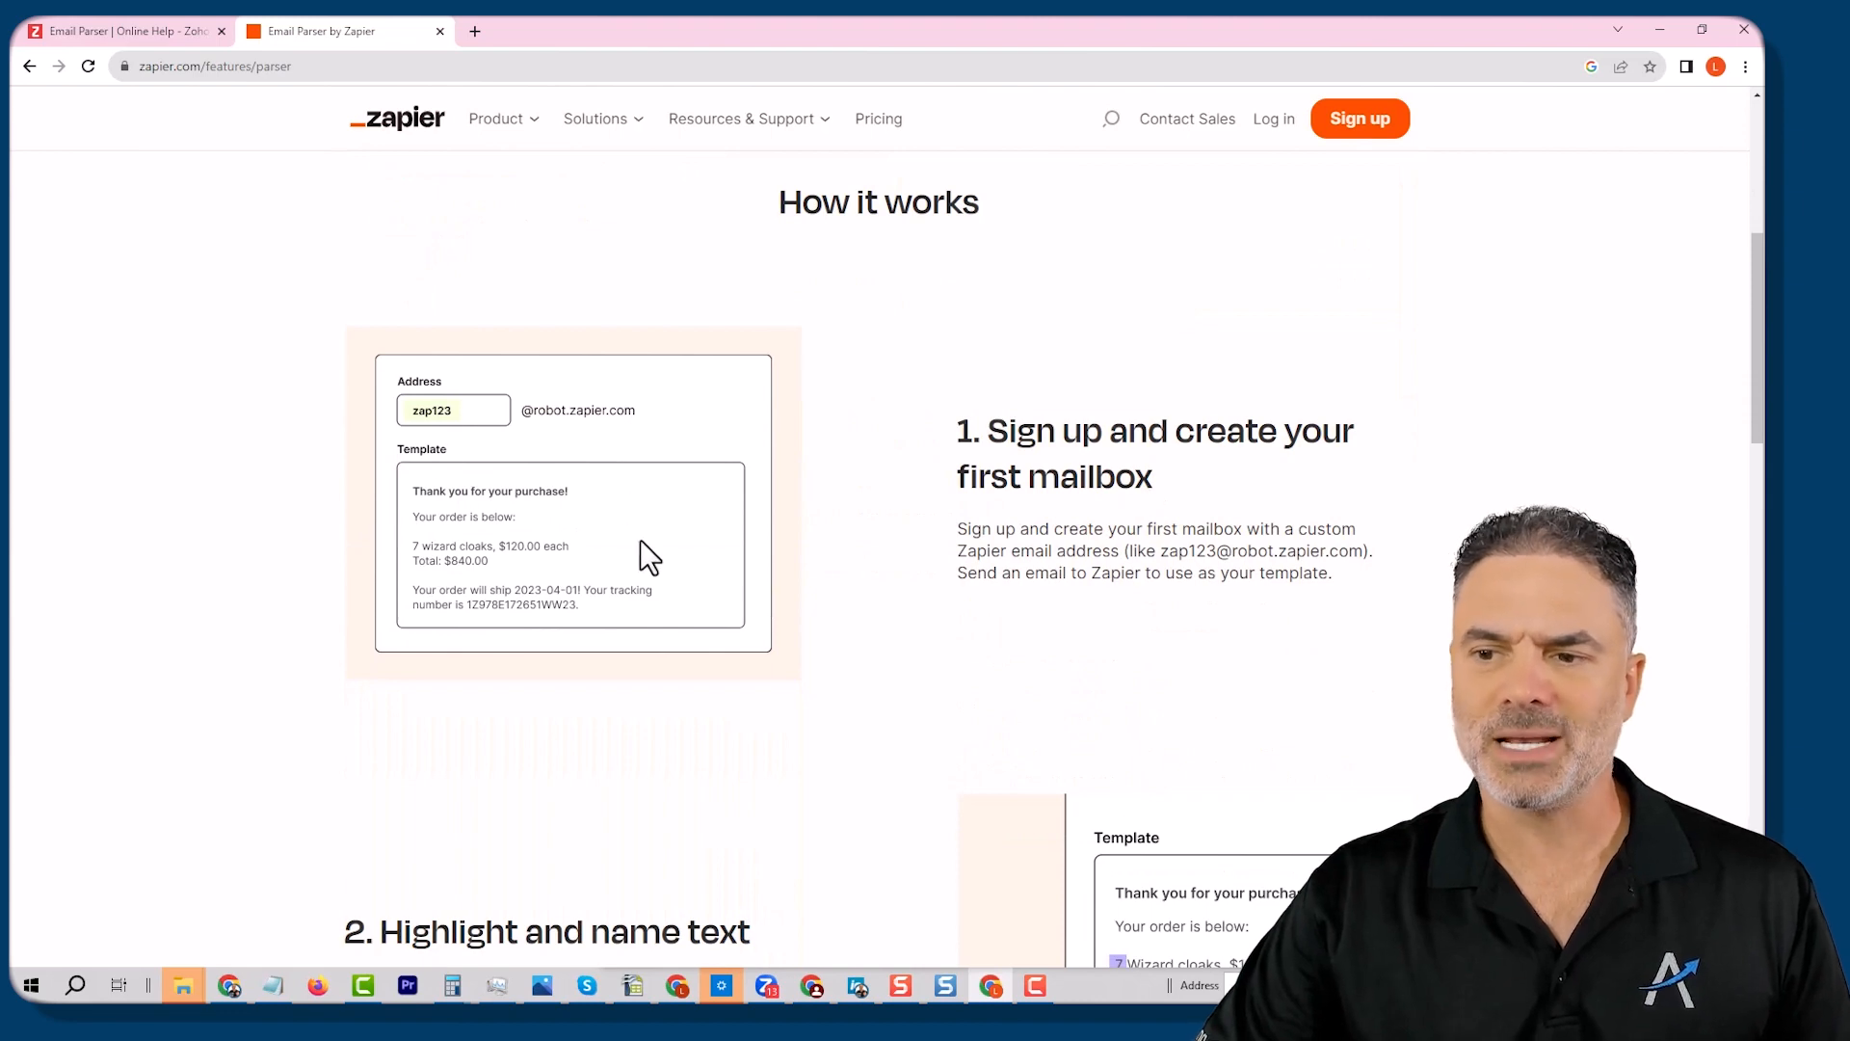
scroll(down, 3)
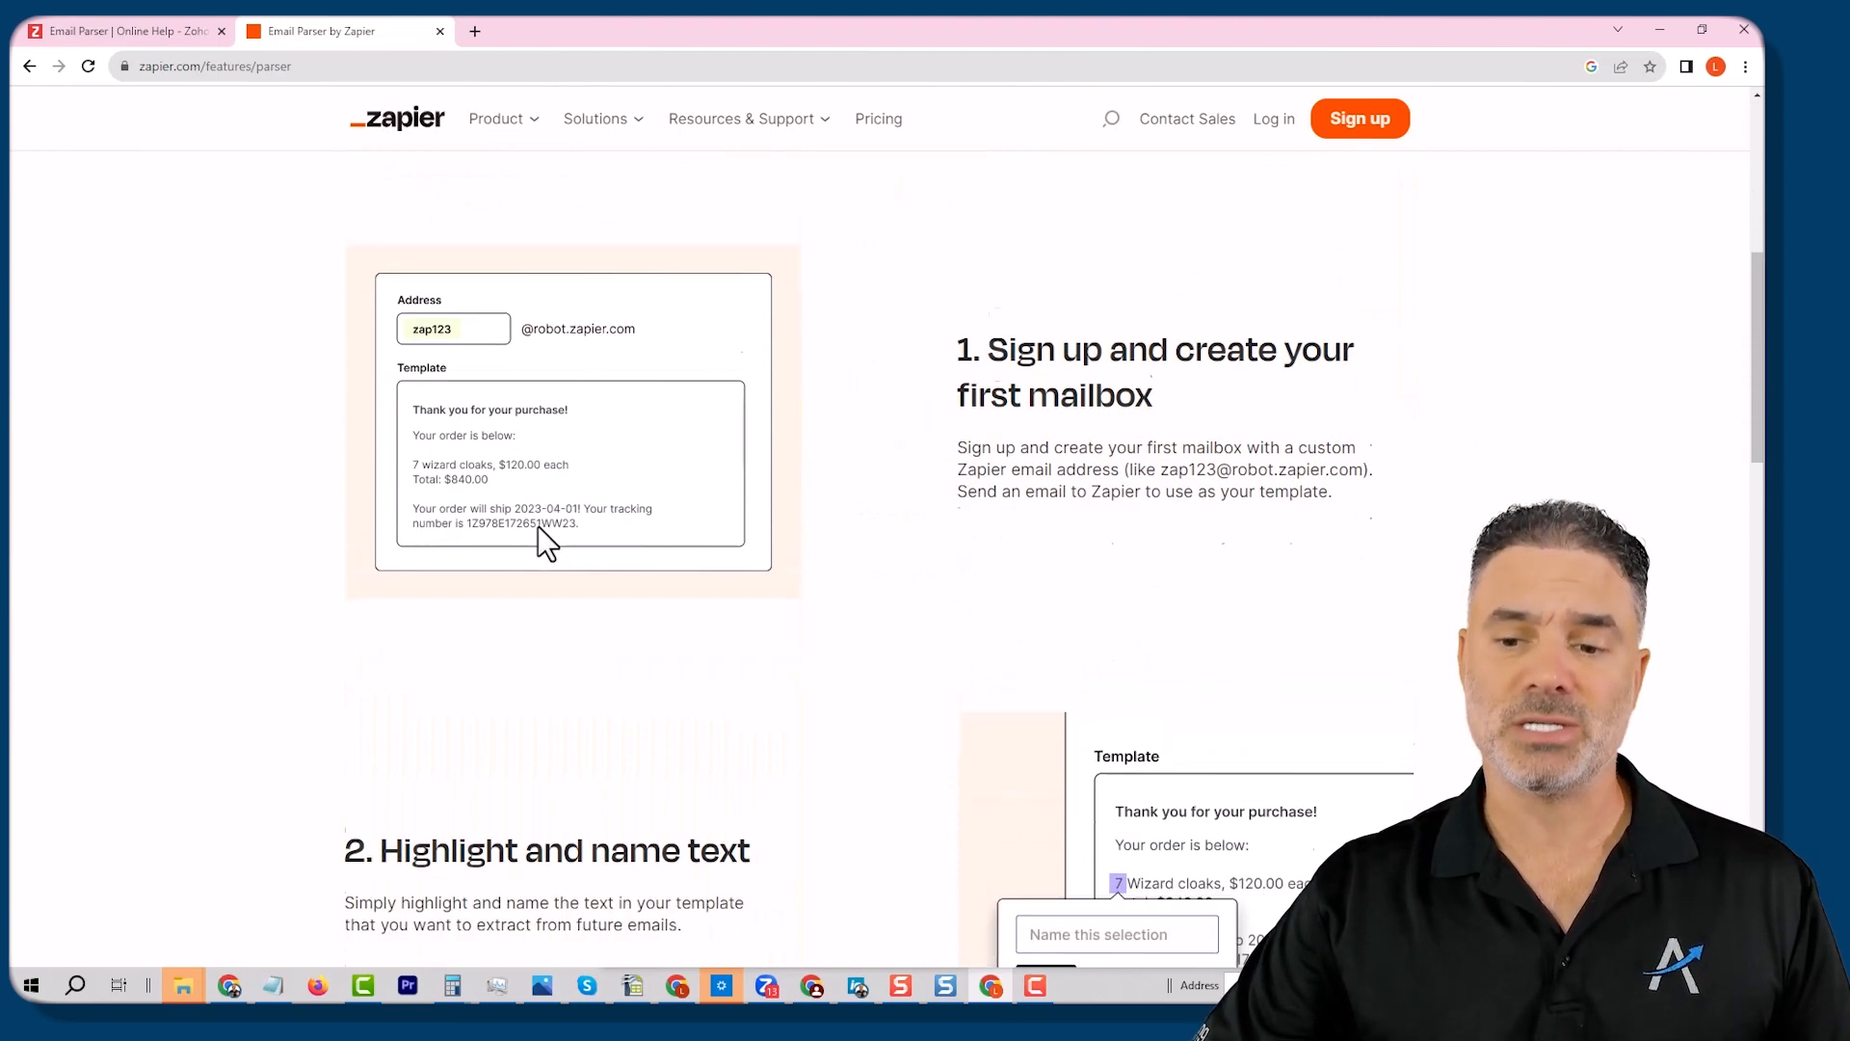
scroll(down, 3)
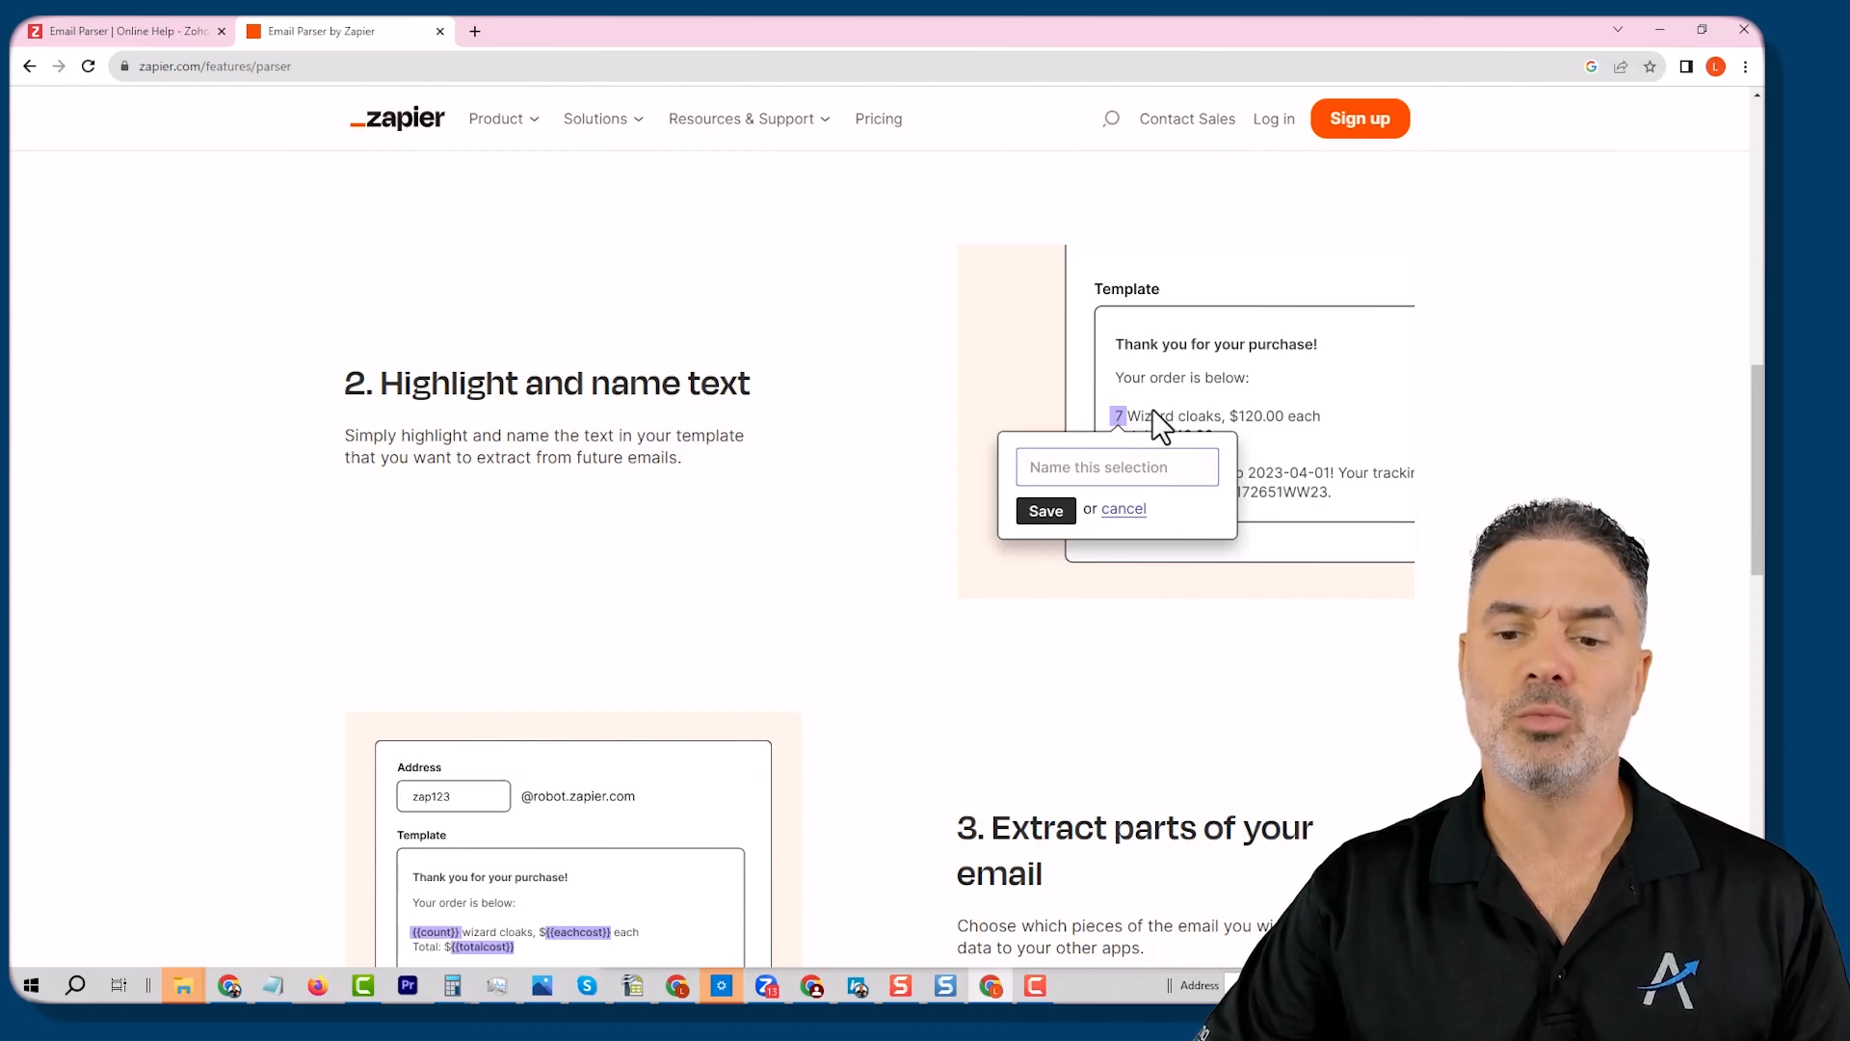
scroll(down, 3)
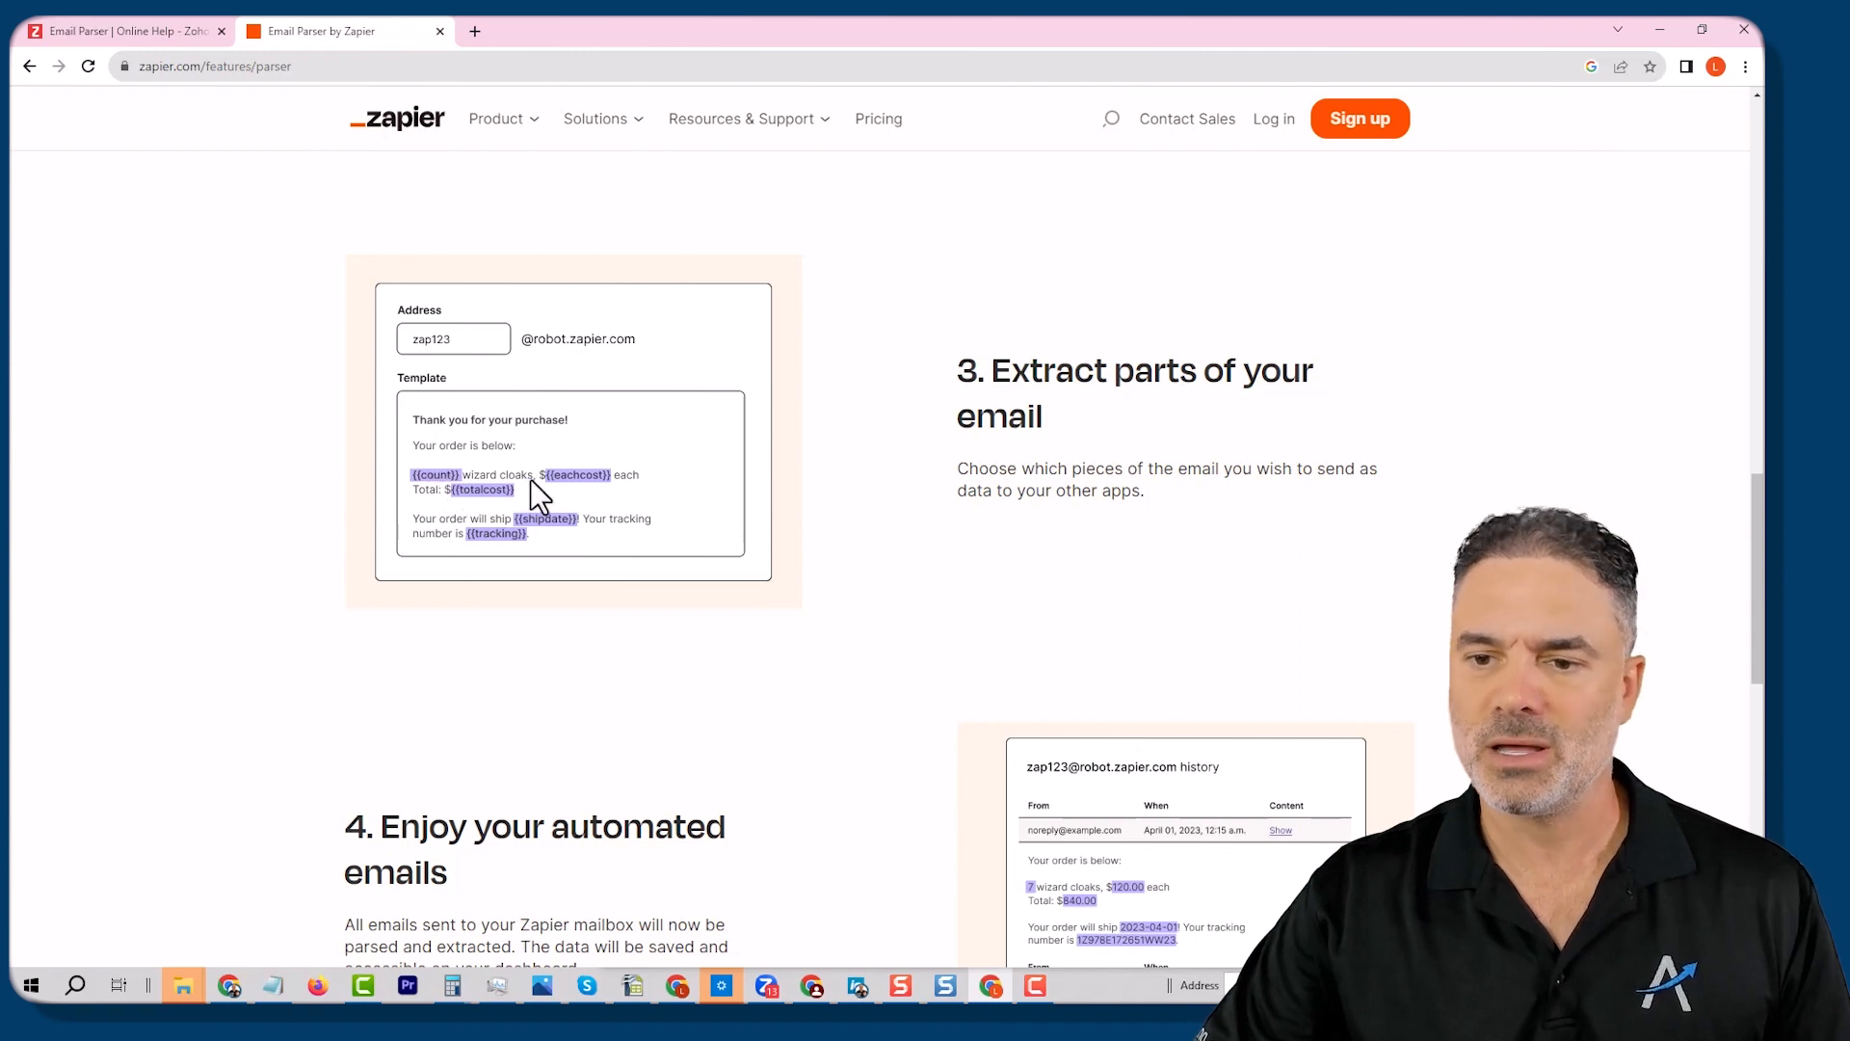
mouse_move(496, 501)
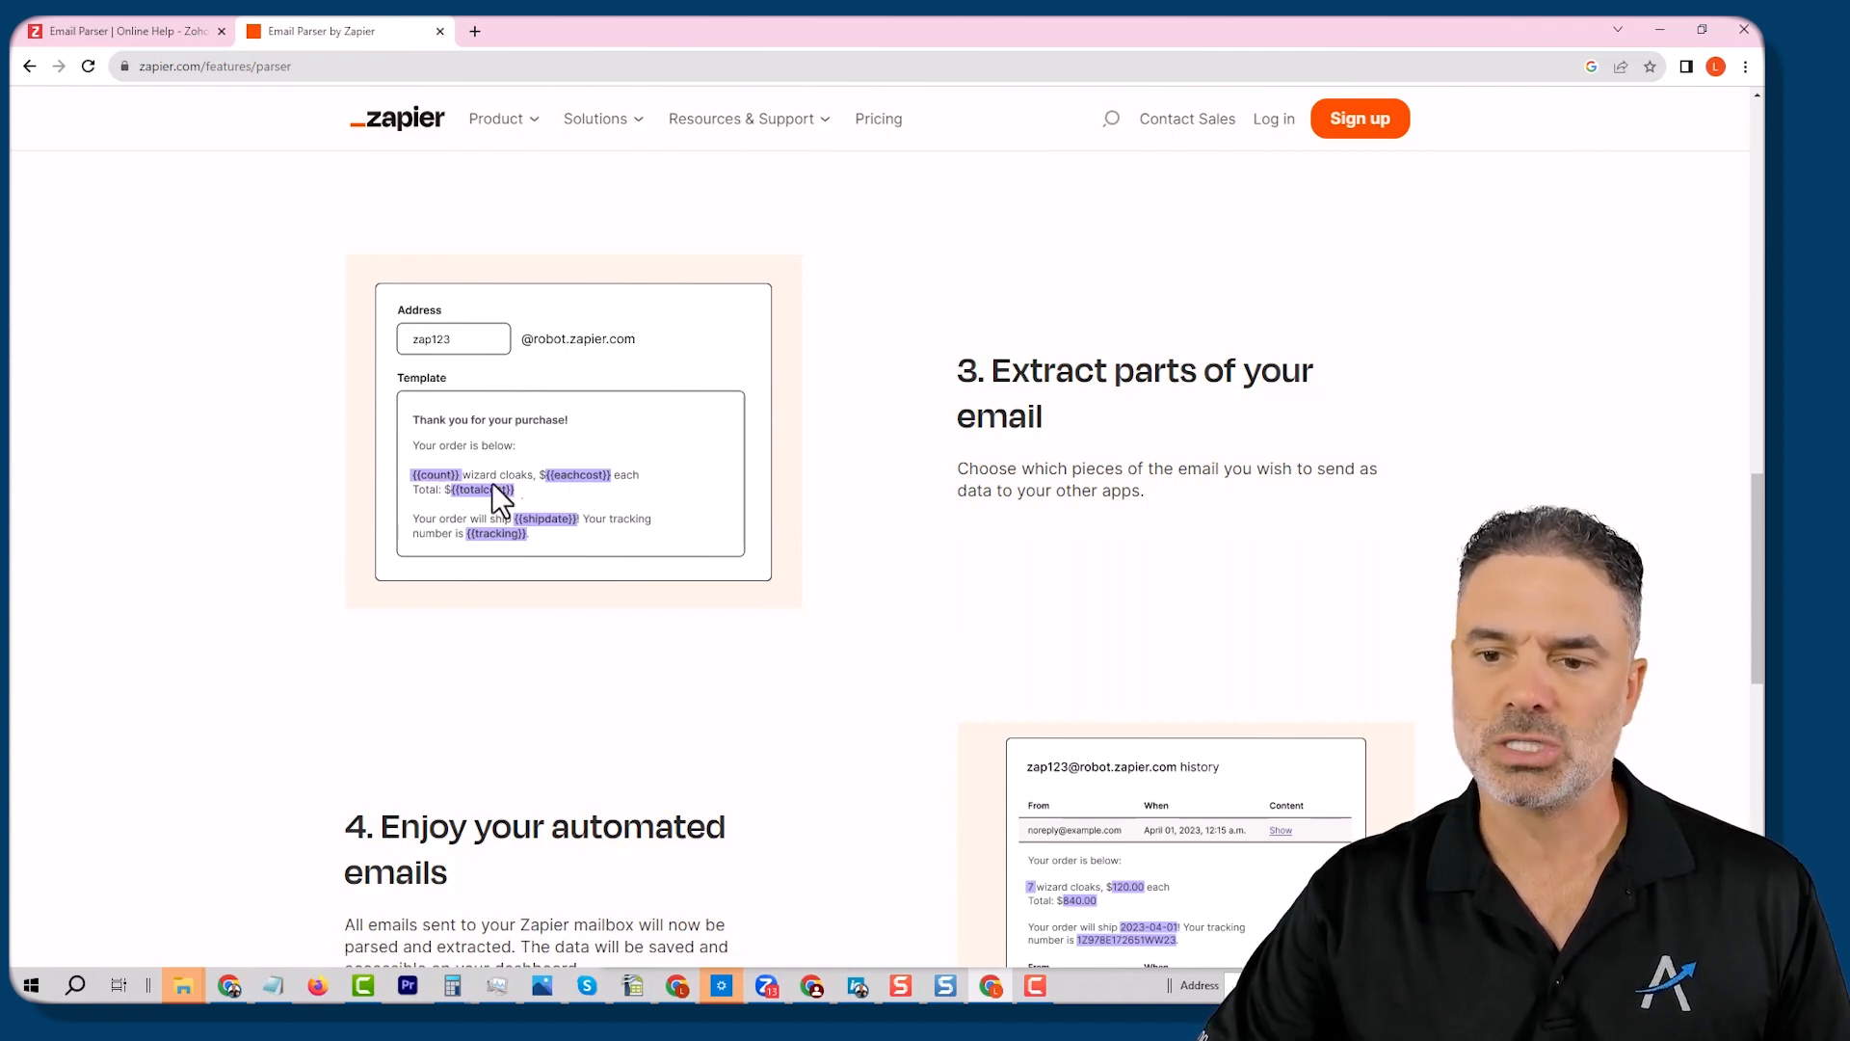
mouse_move(567, 510)
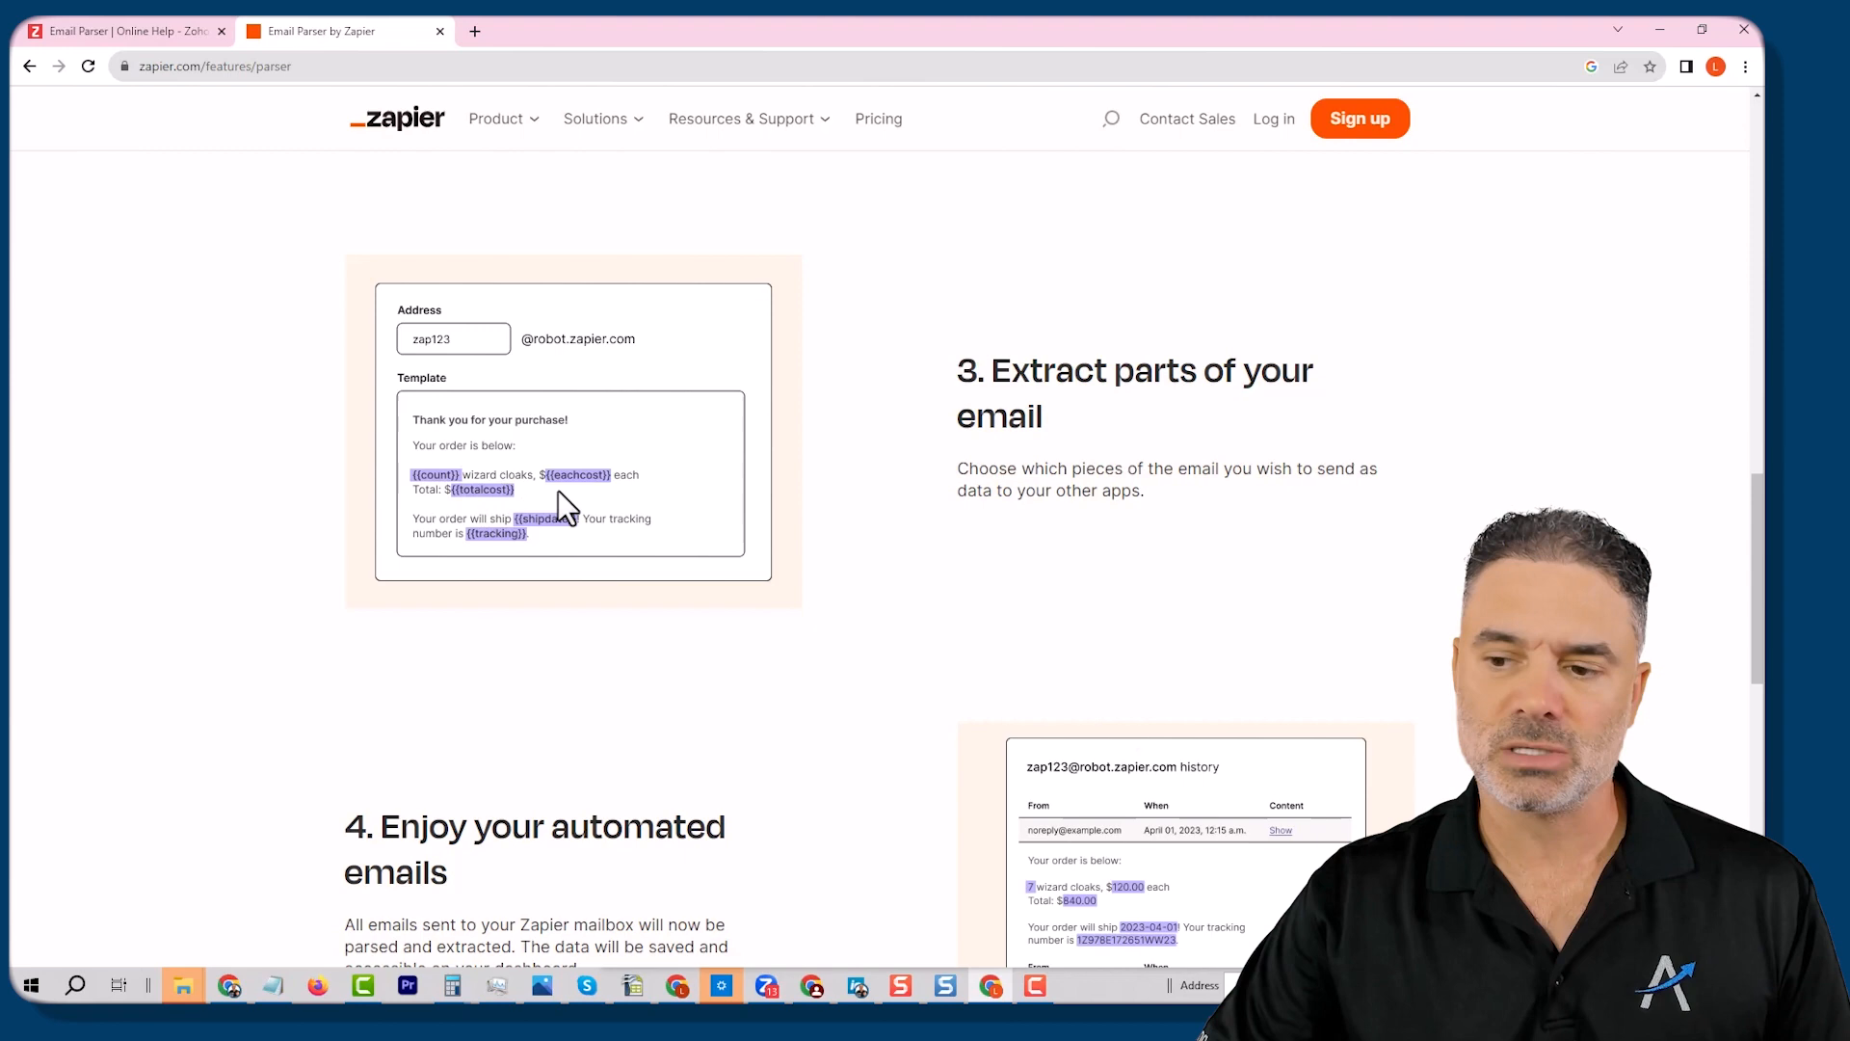
scroll(down, 3)
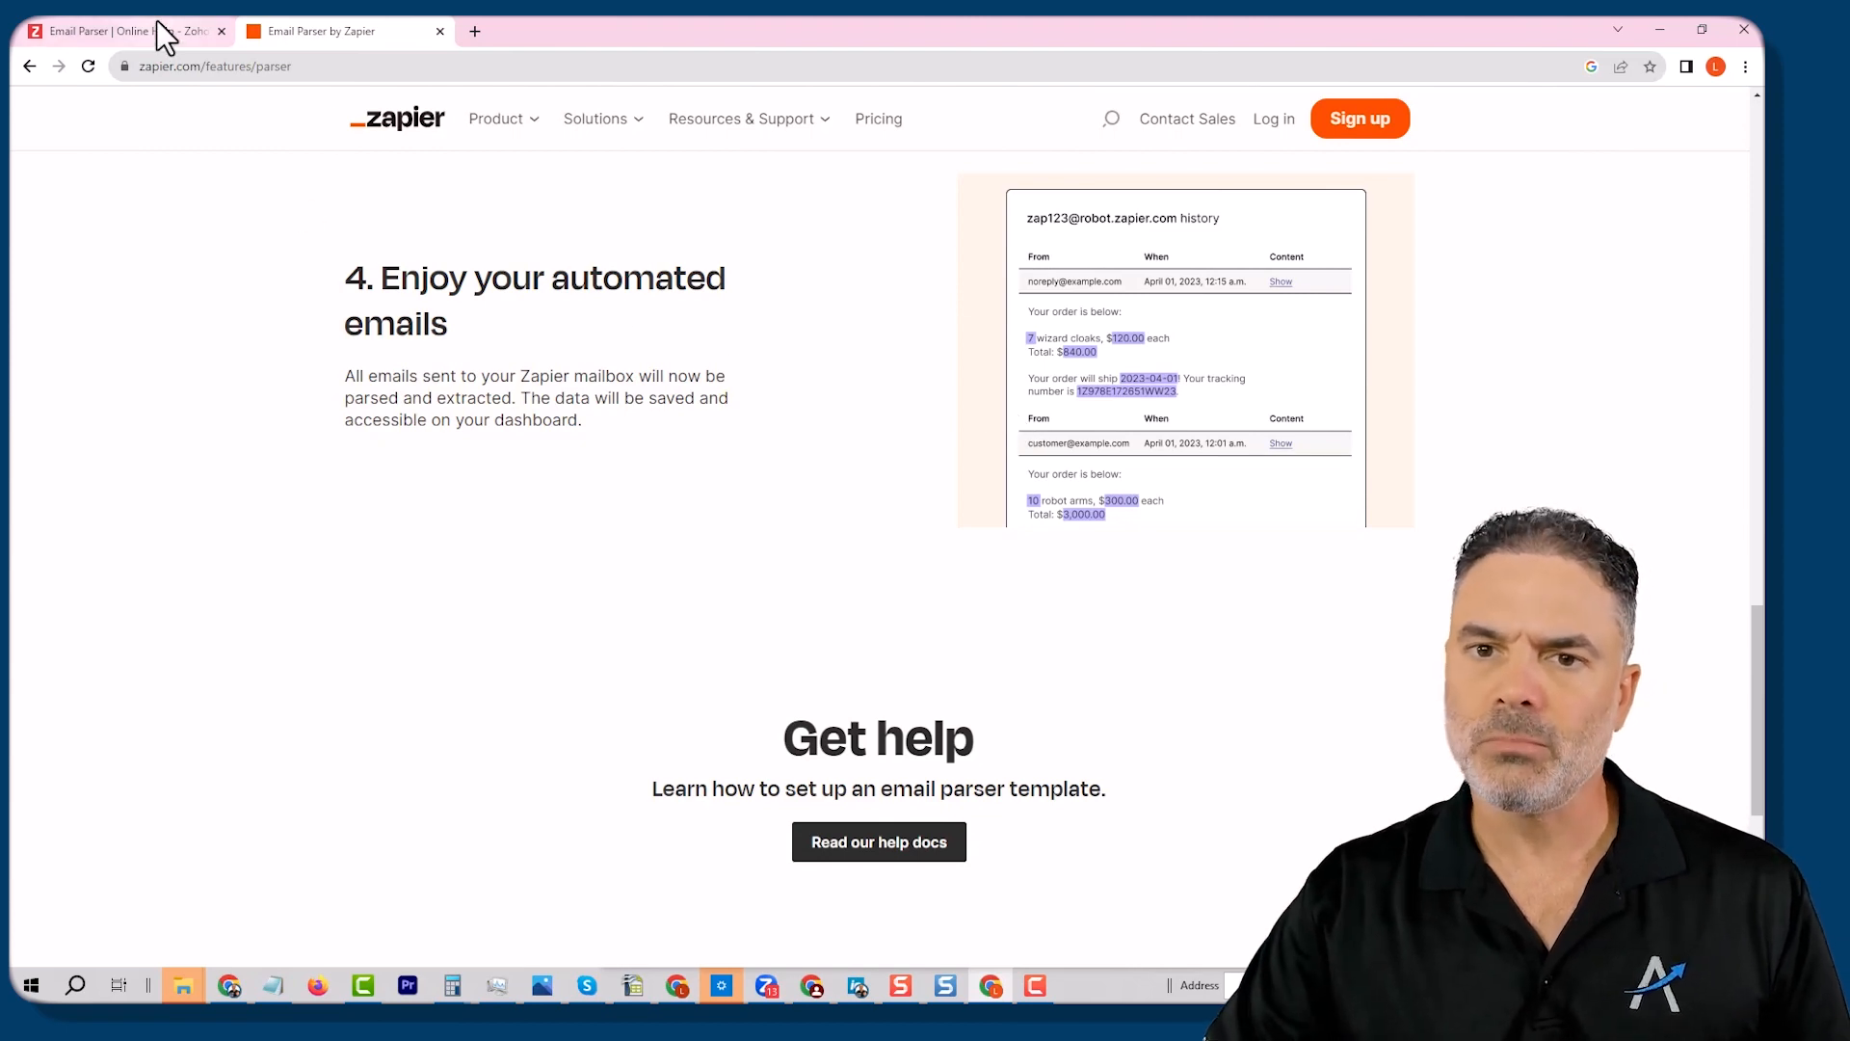
Step: Revisit the Zoho Email Parser help article, then open the Zoho CRM home dashboard
click(124, 31)
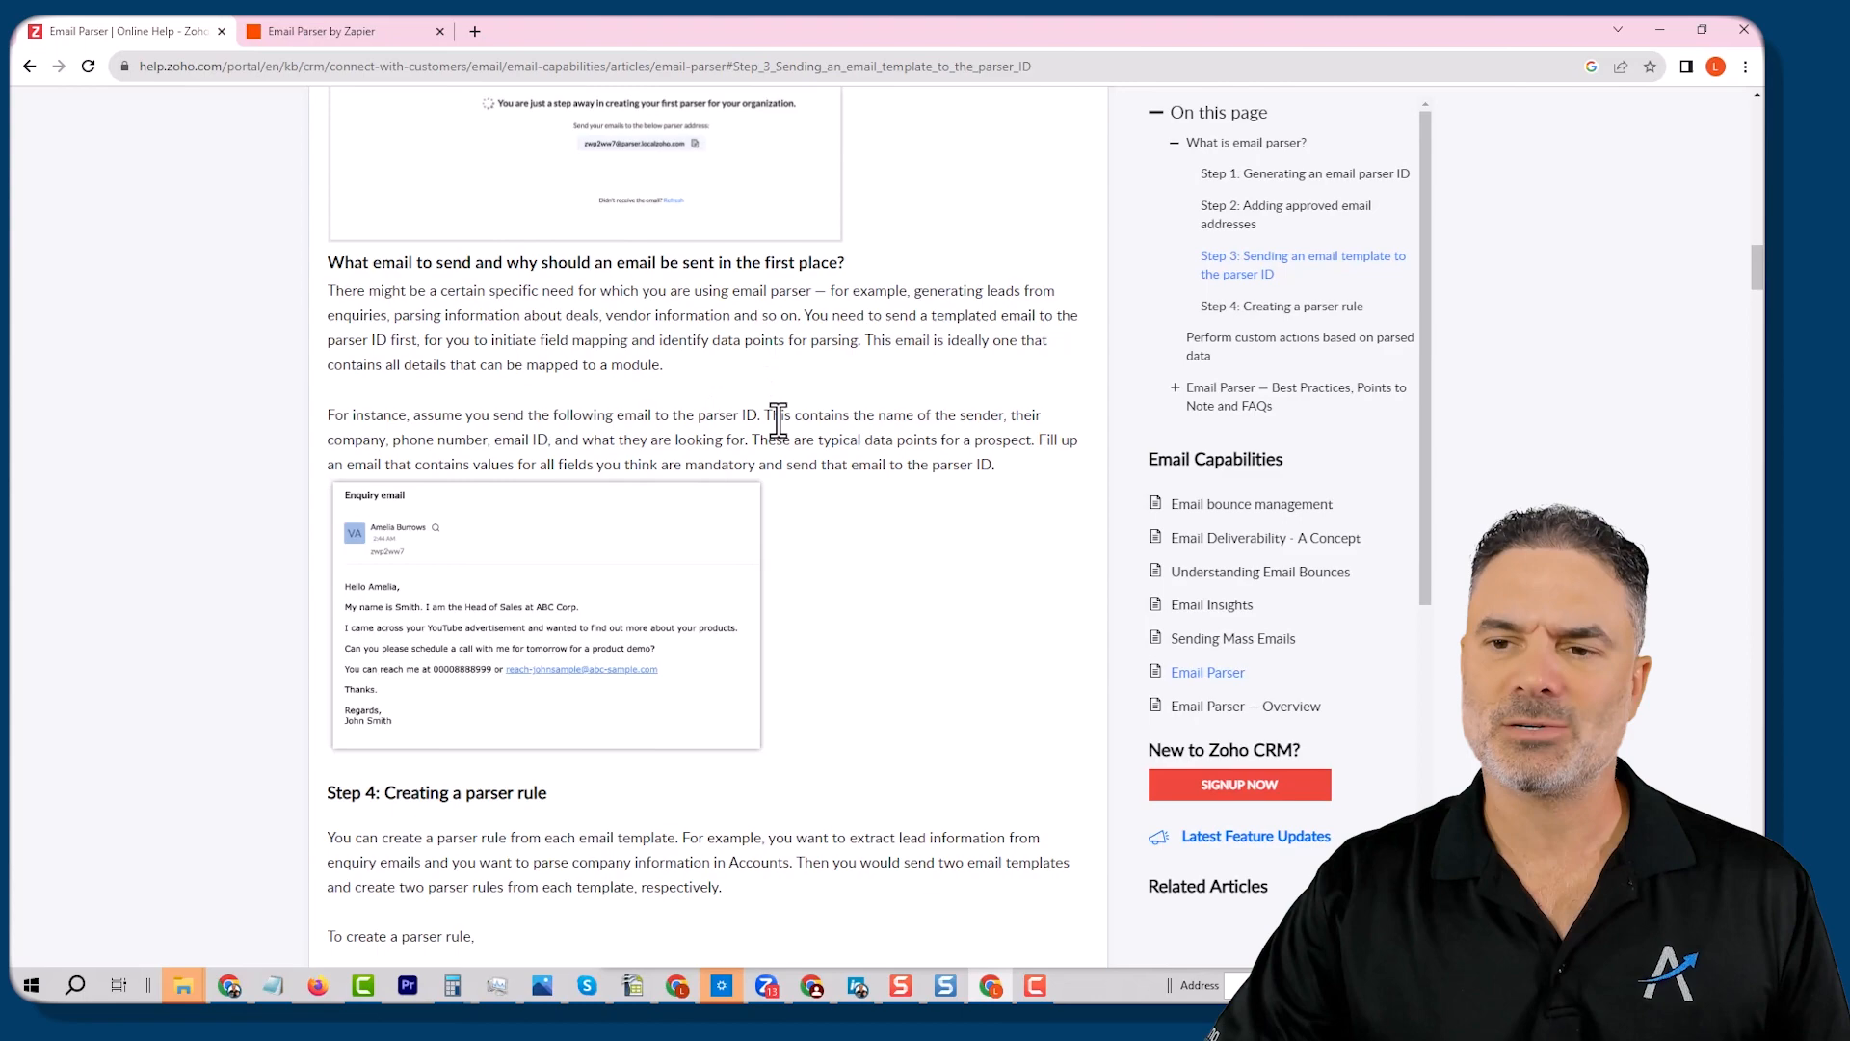
click(1303, 173)
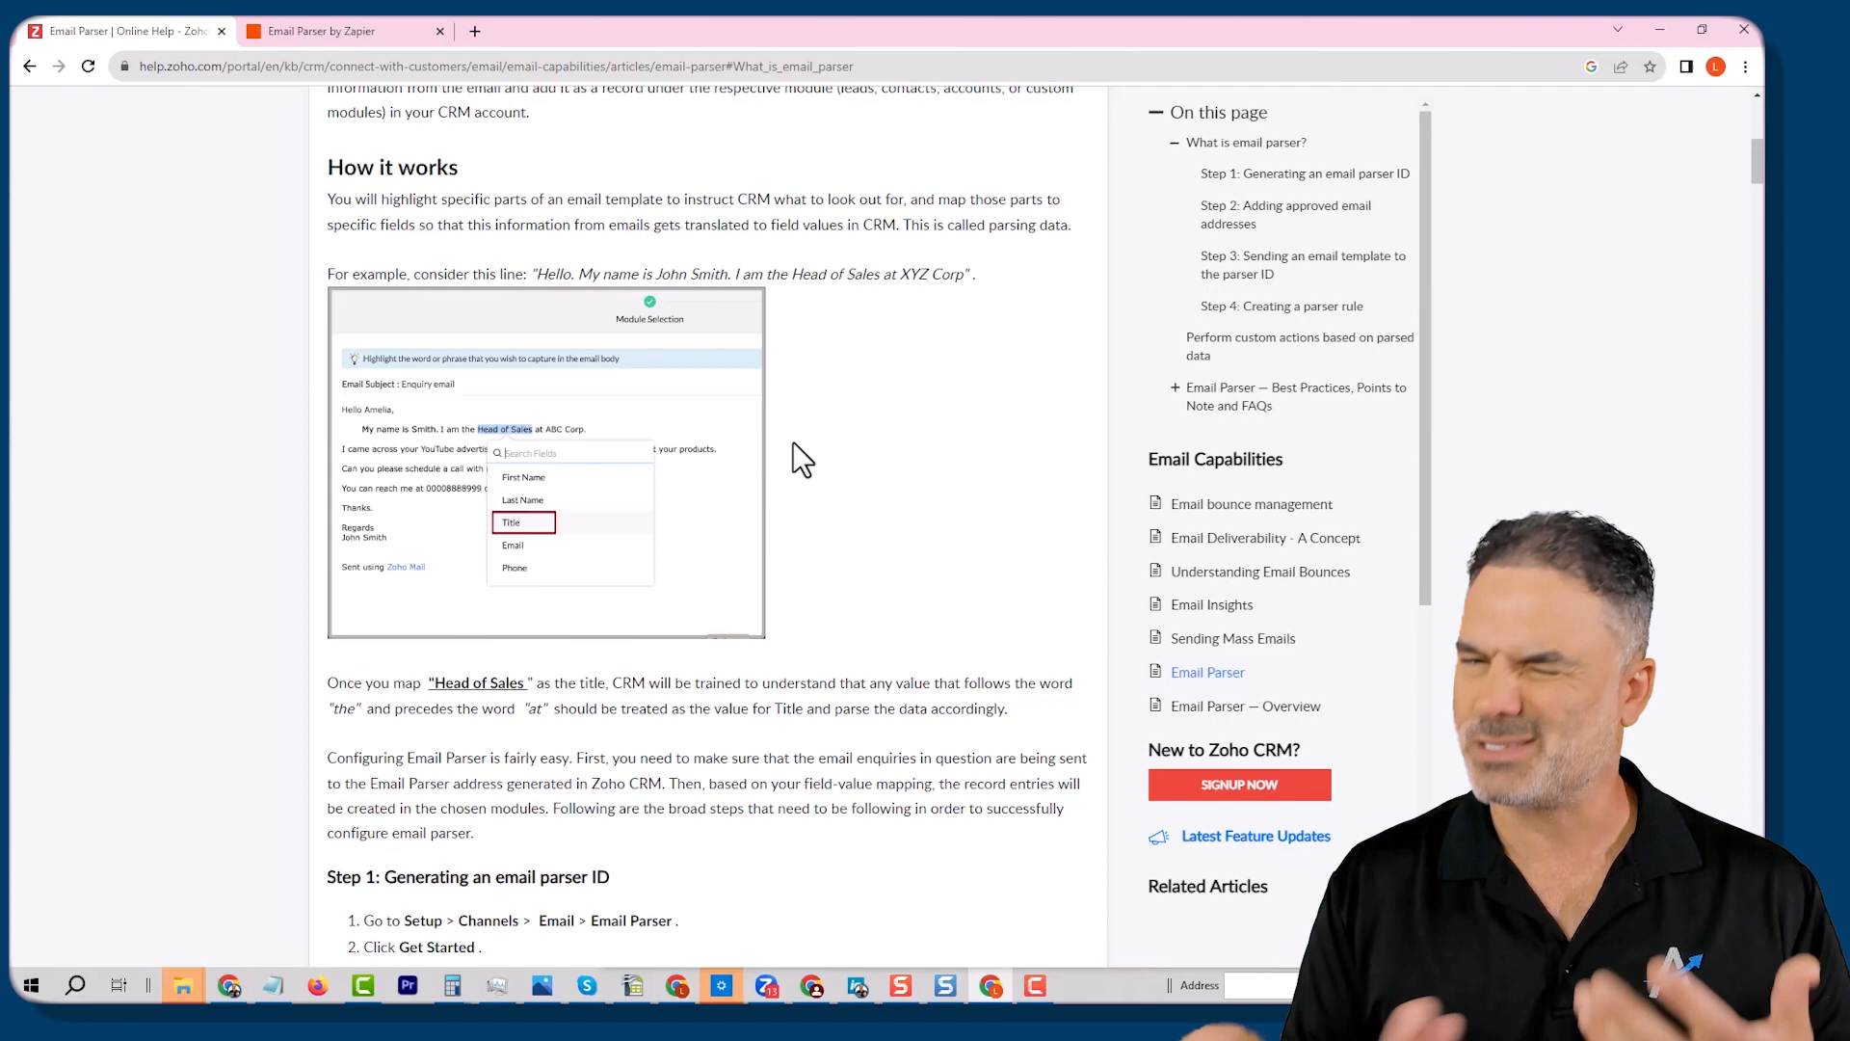
mouse_move(454, 375)
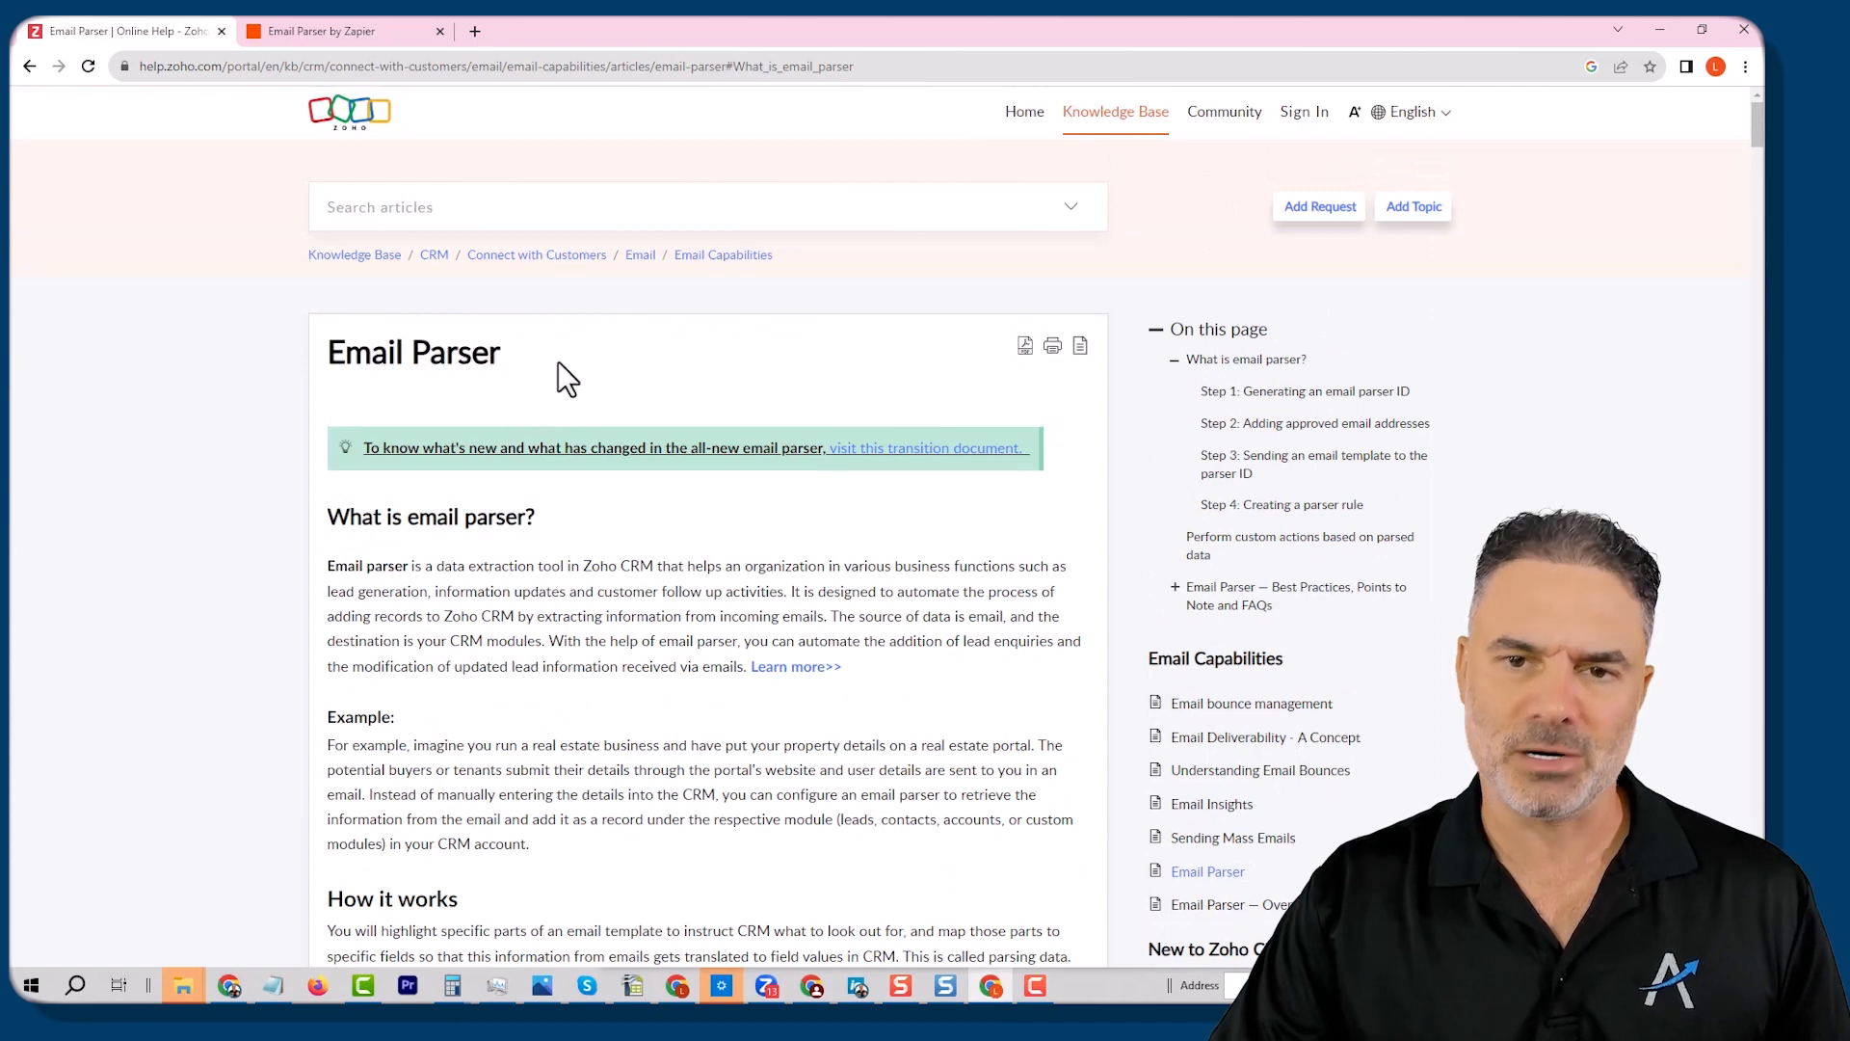
click(473, 30)
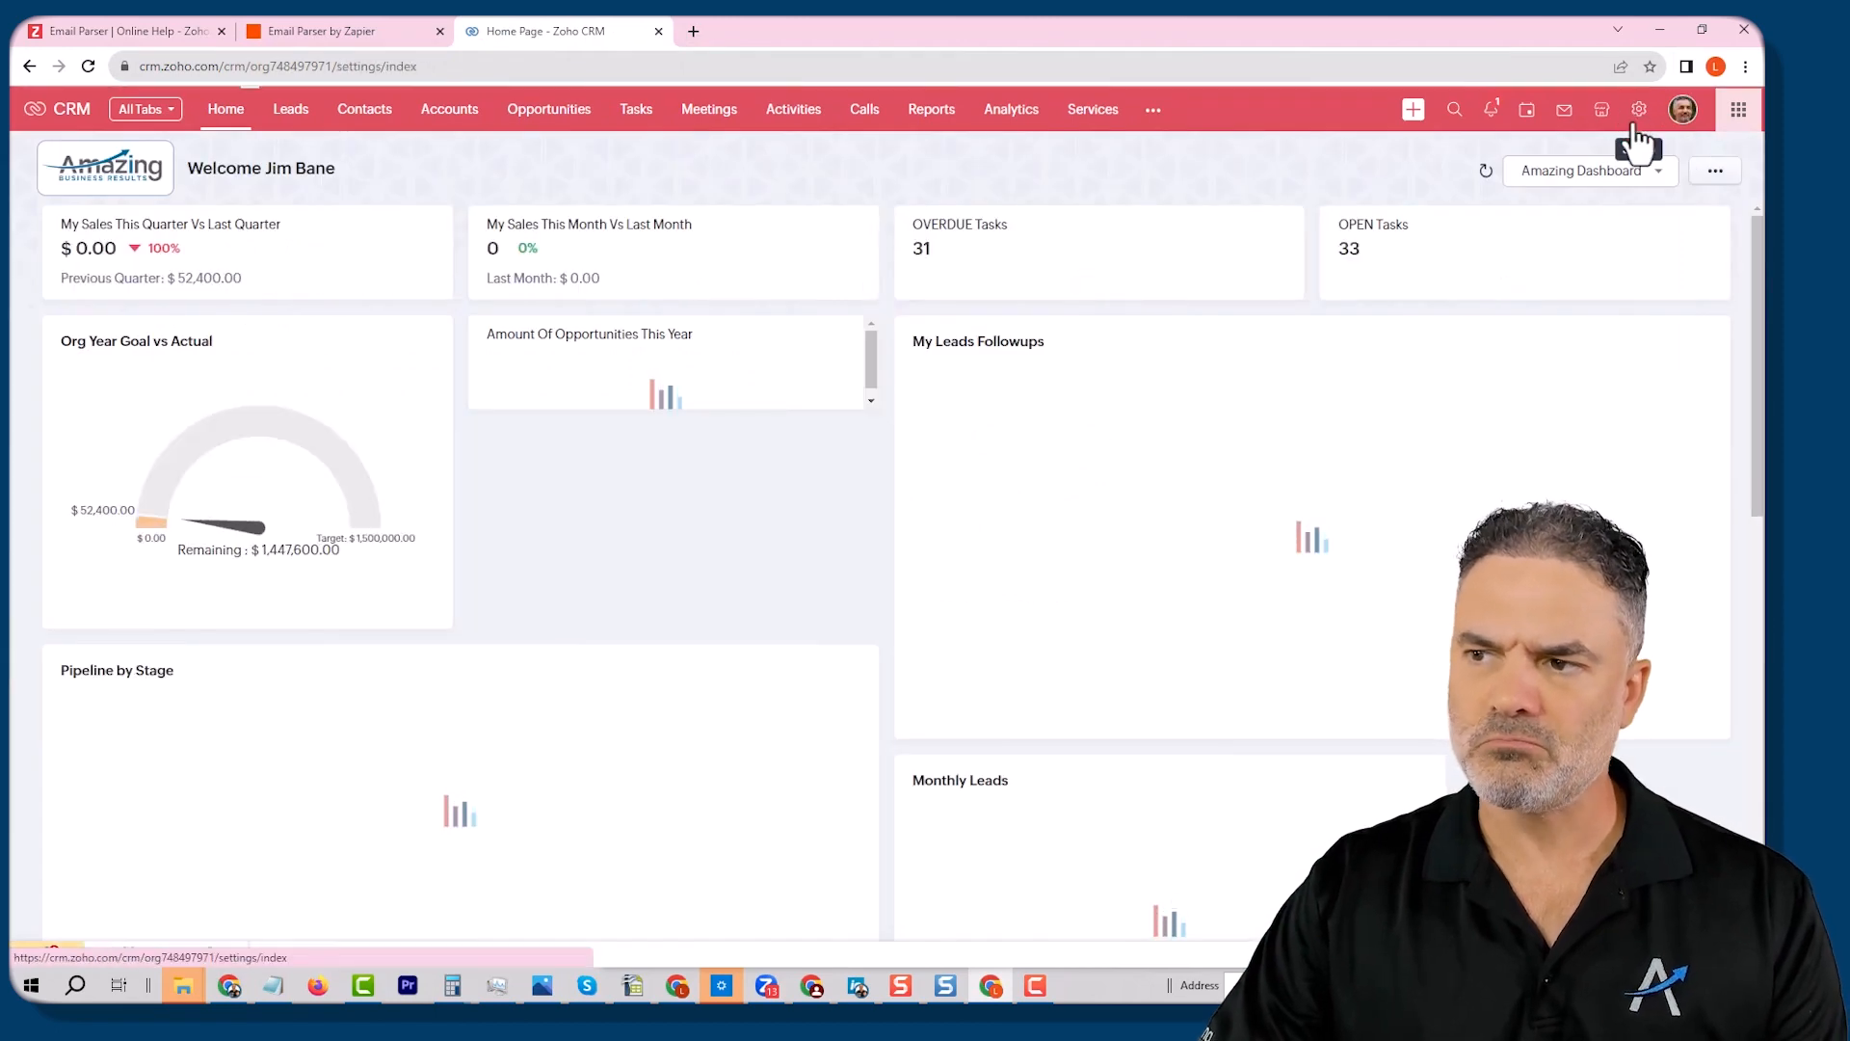
Step: Open the Email Parser tab in Zoho CRM Setup, then return to the help article
click(1638, 109)
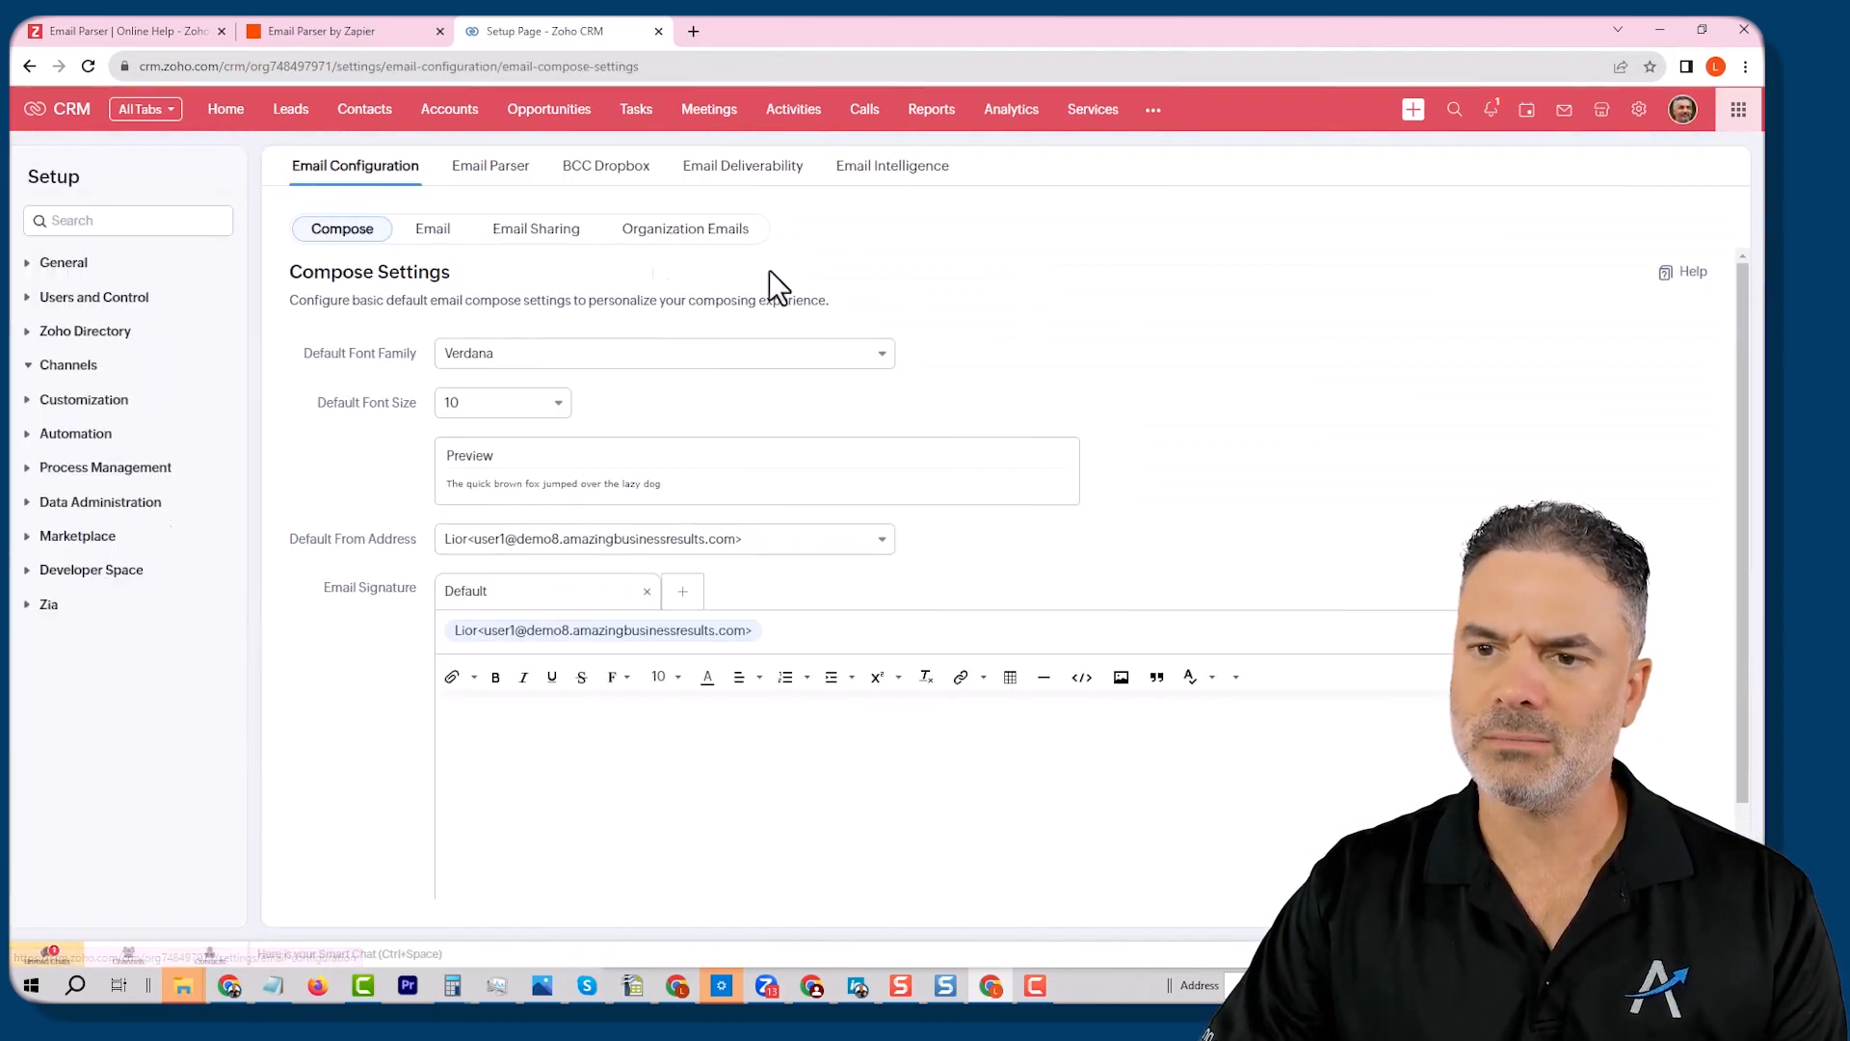
click(490, 165)
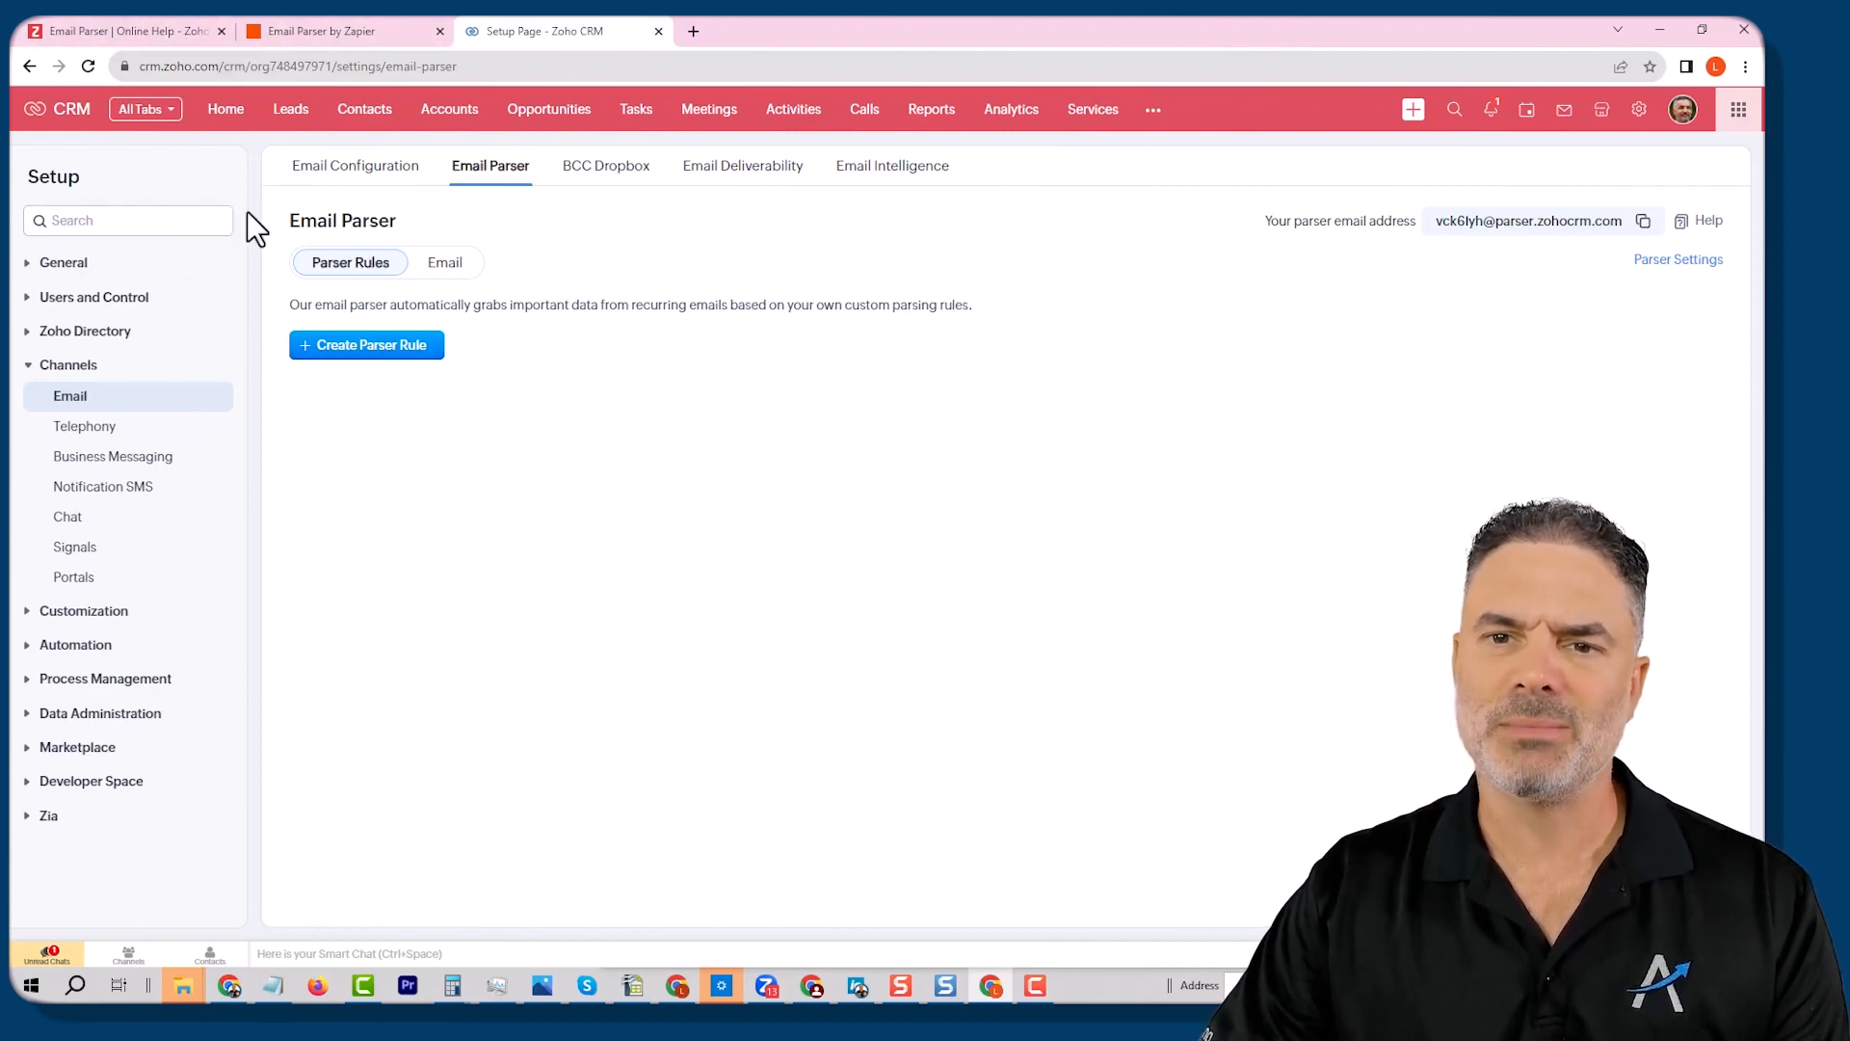
click(124, 31)
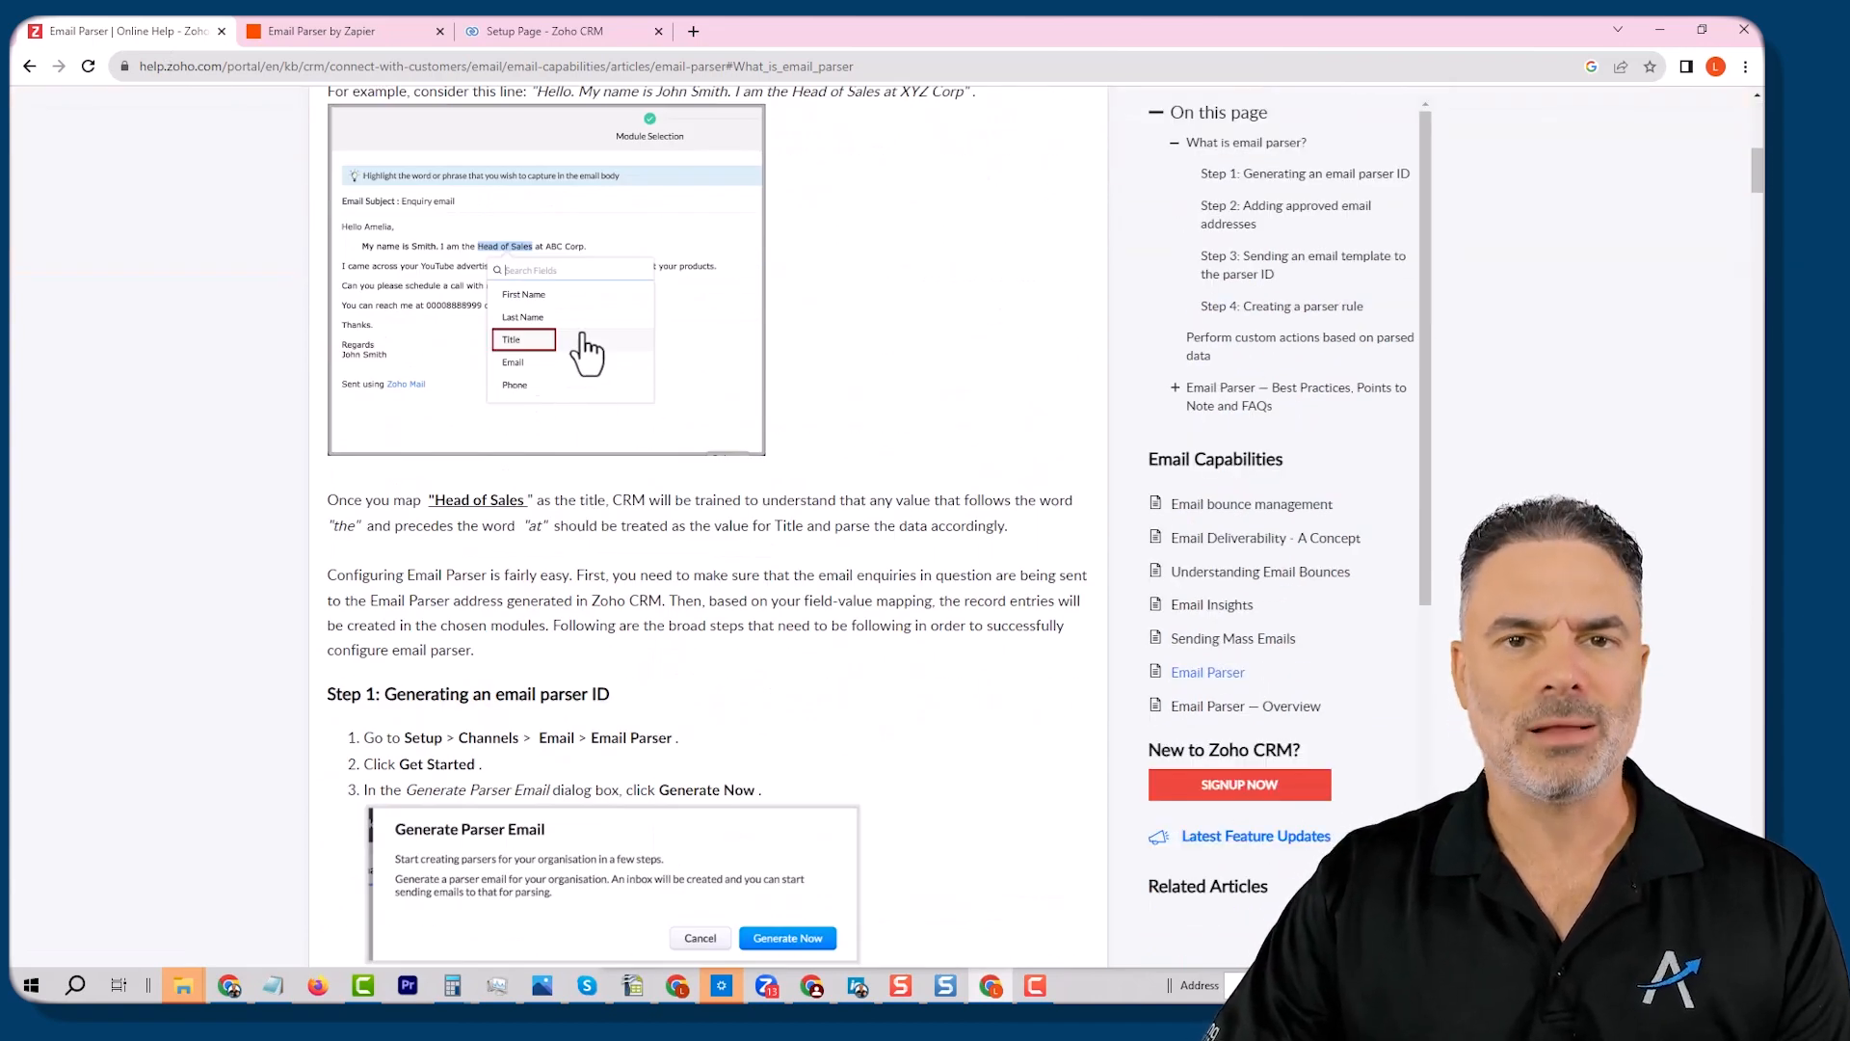
mouse_move(454, 262)
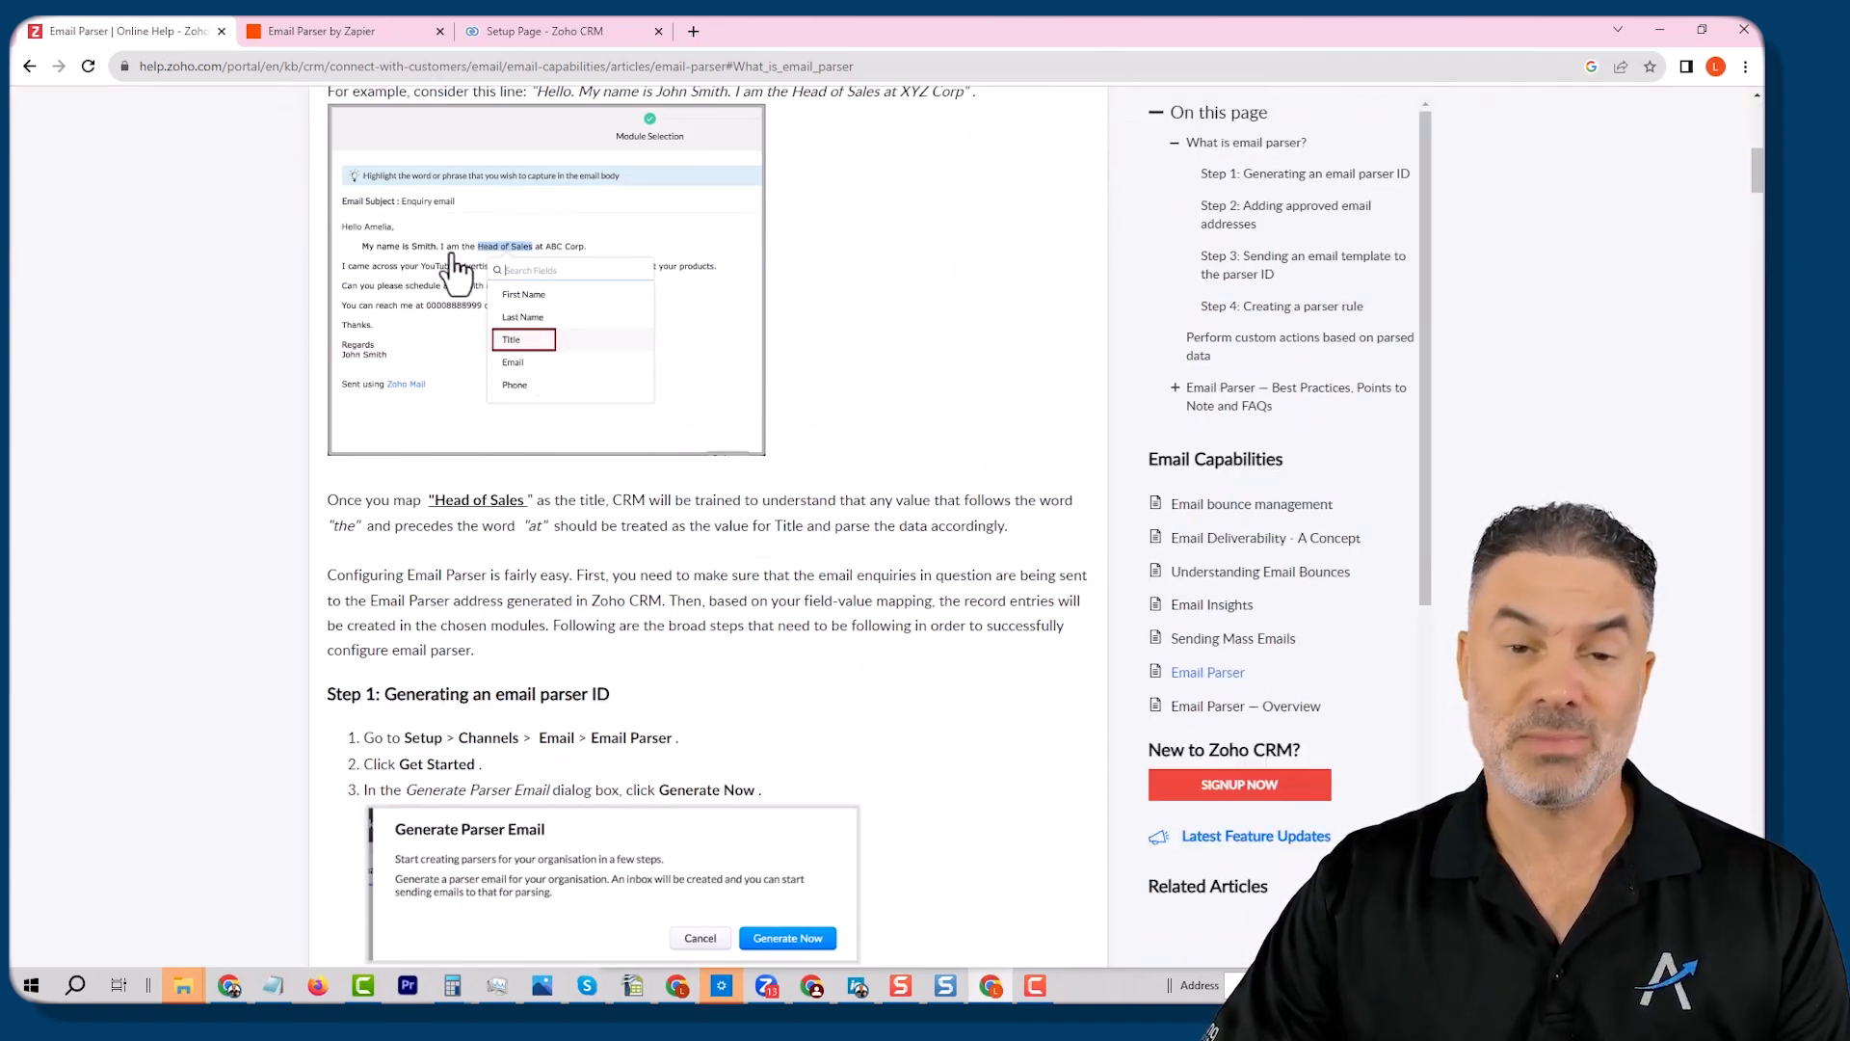
Step: Scroll the help article through Steps 1–4, settling on Step 2's approved email settings
scroll(down, 3)
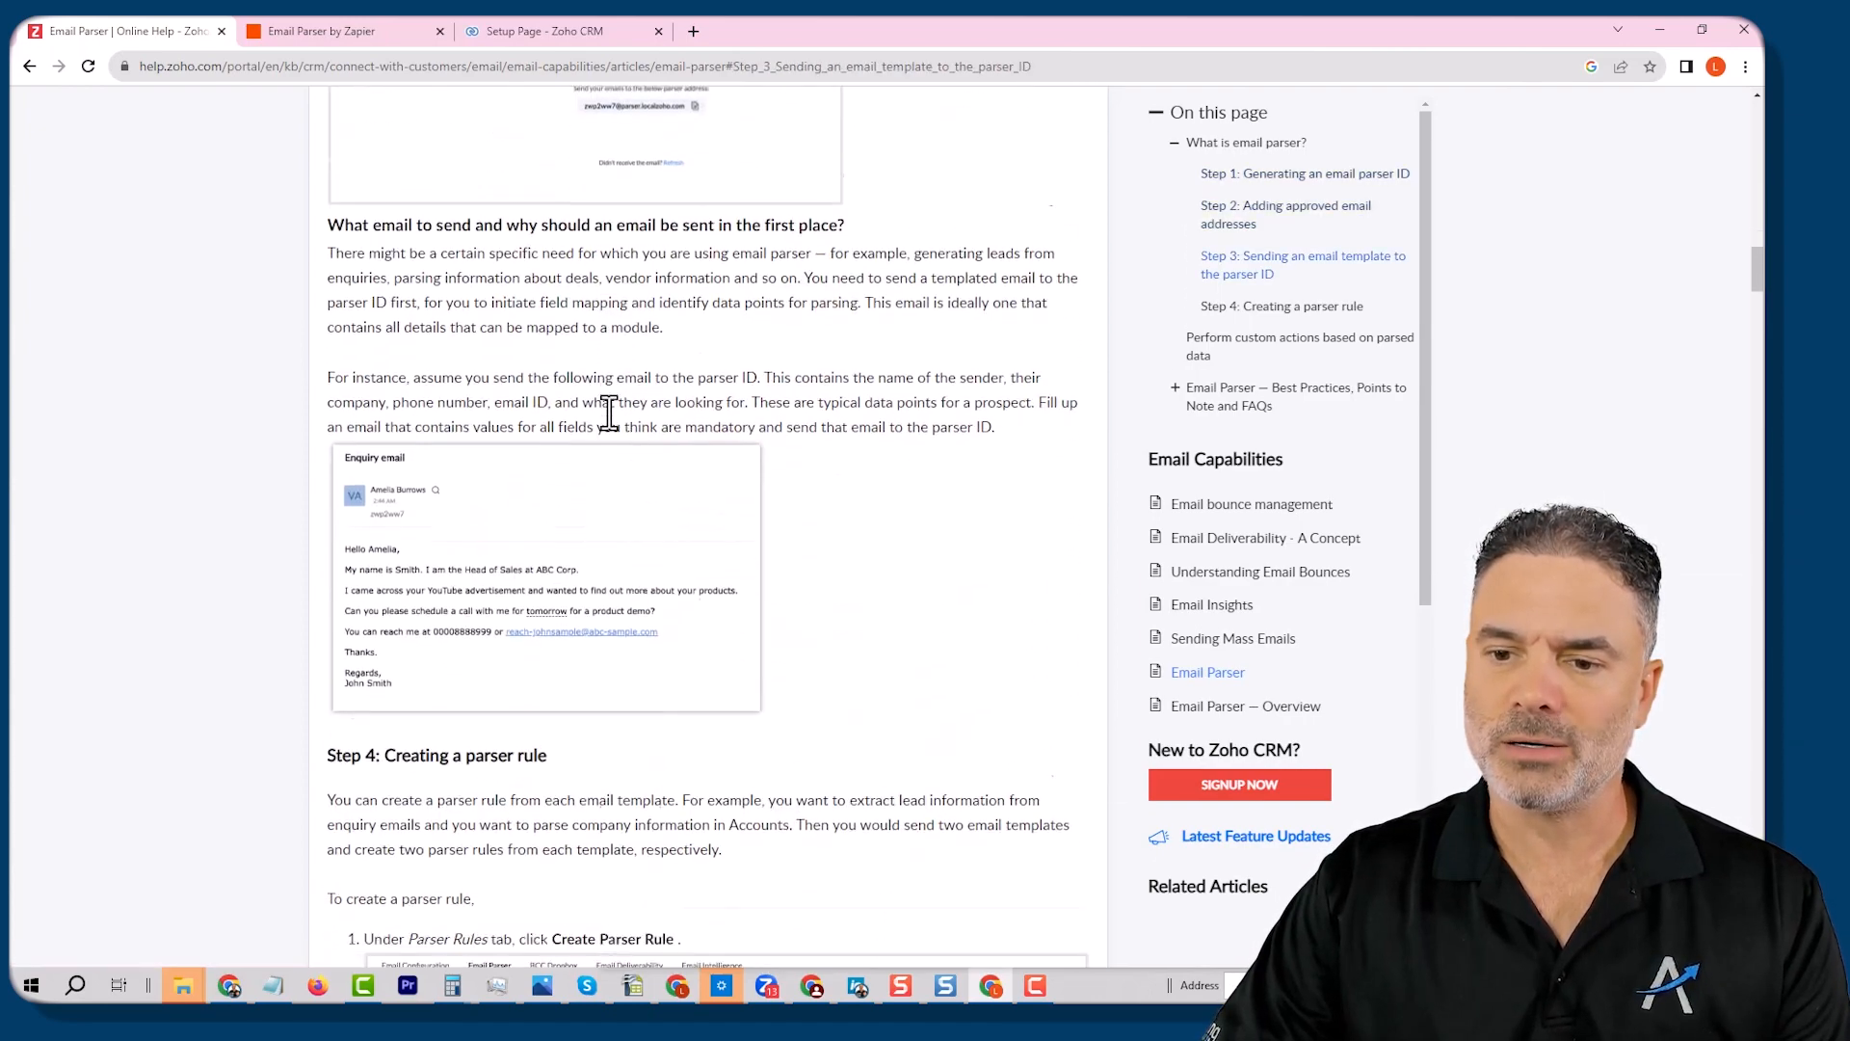
scroll(down, 3)
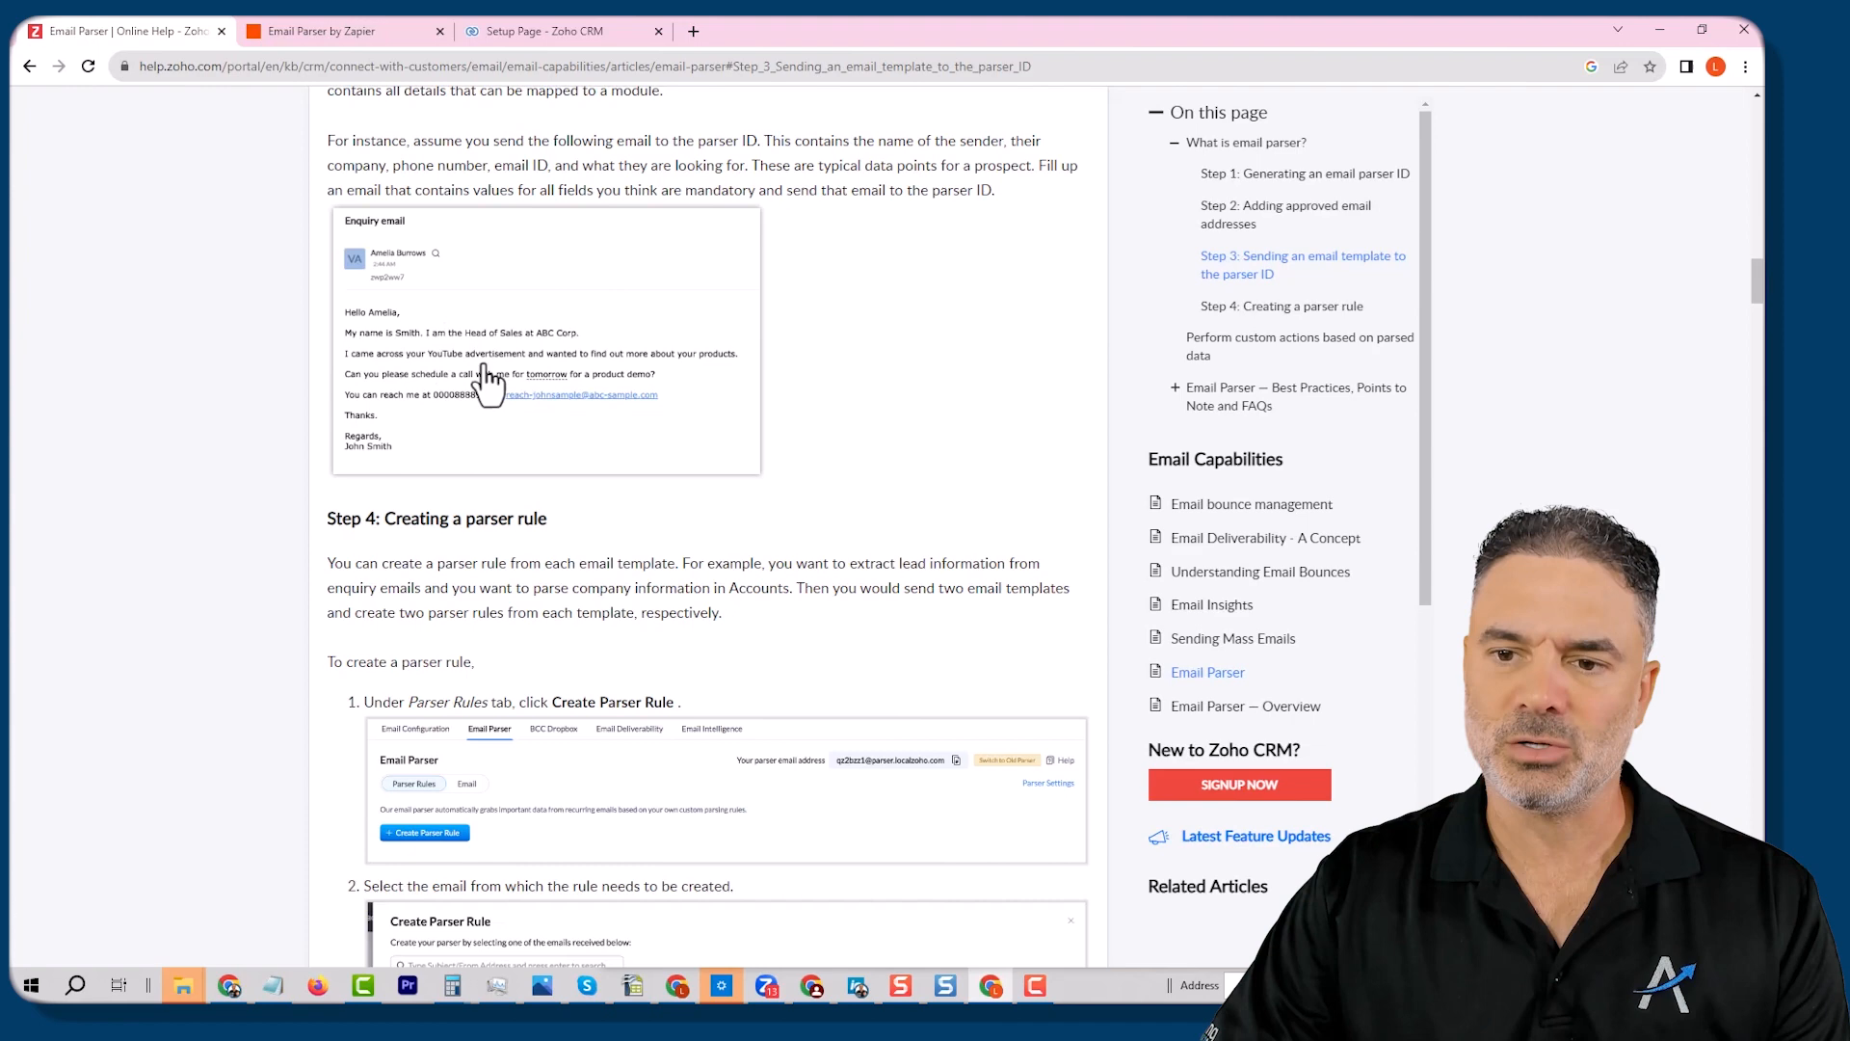
mouse_move(478, 389)
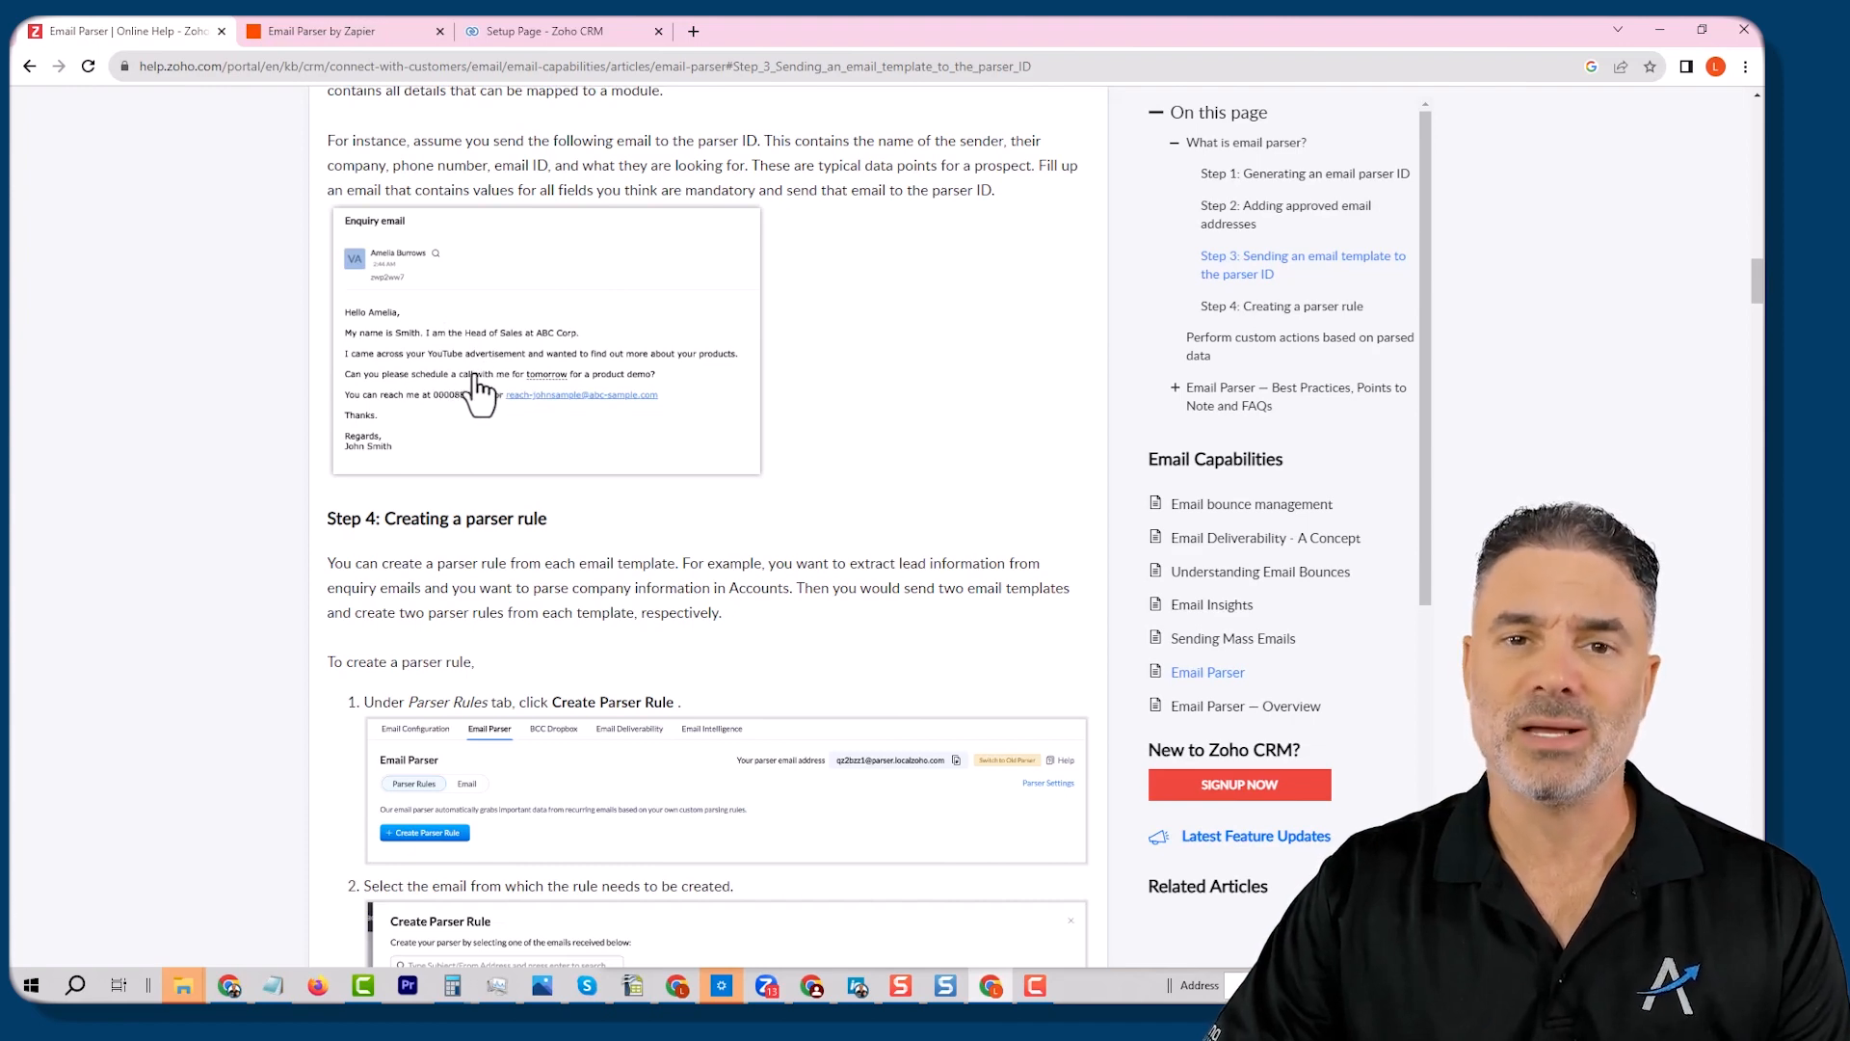
scroll(down, 3)
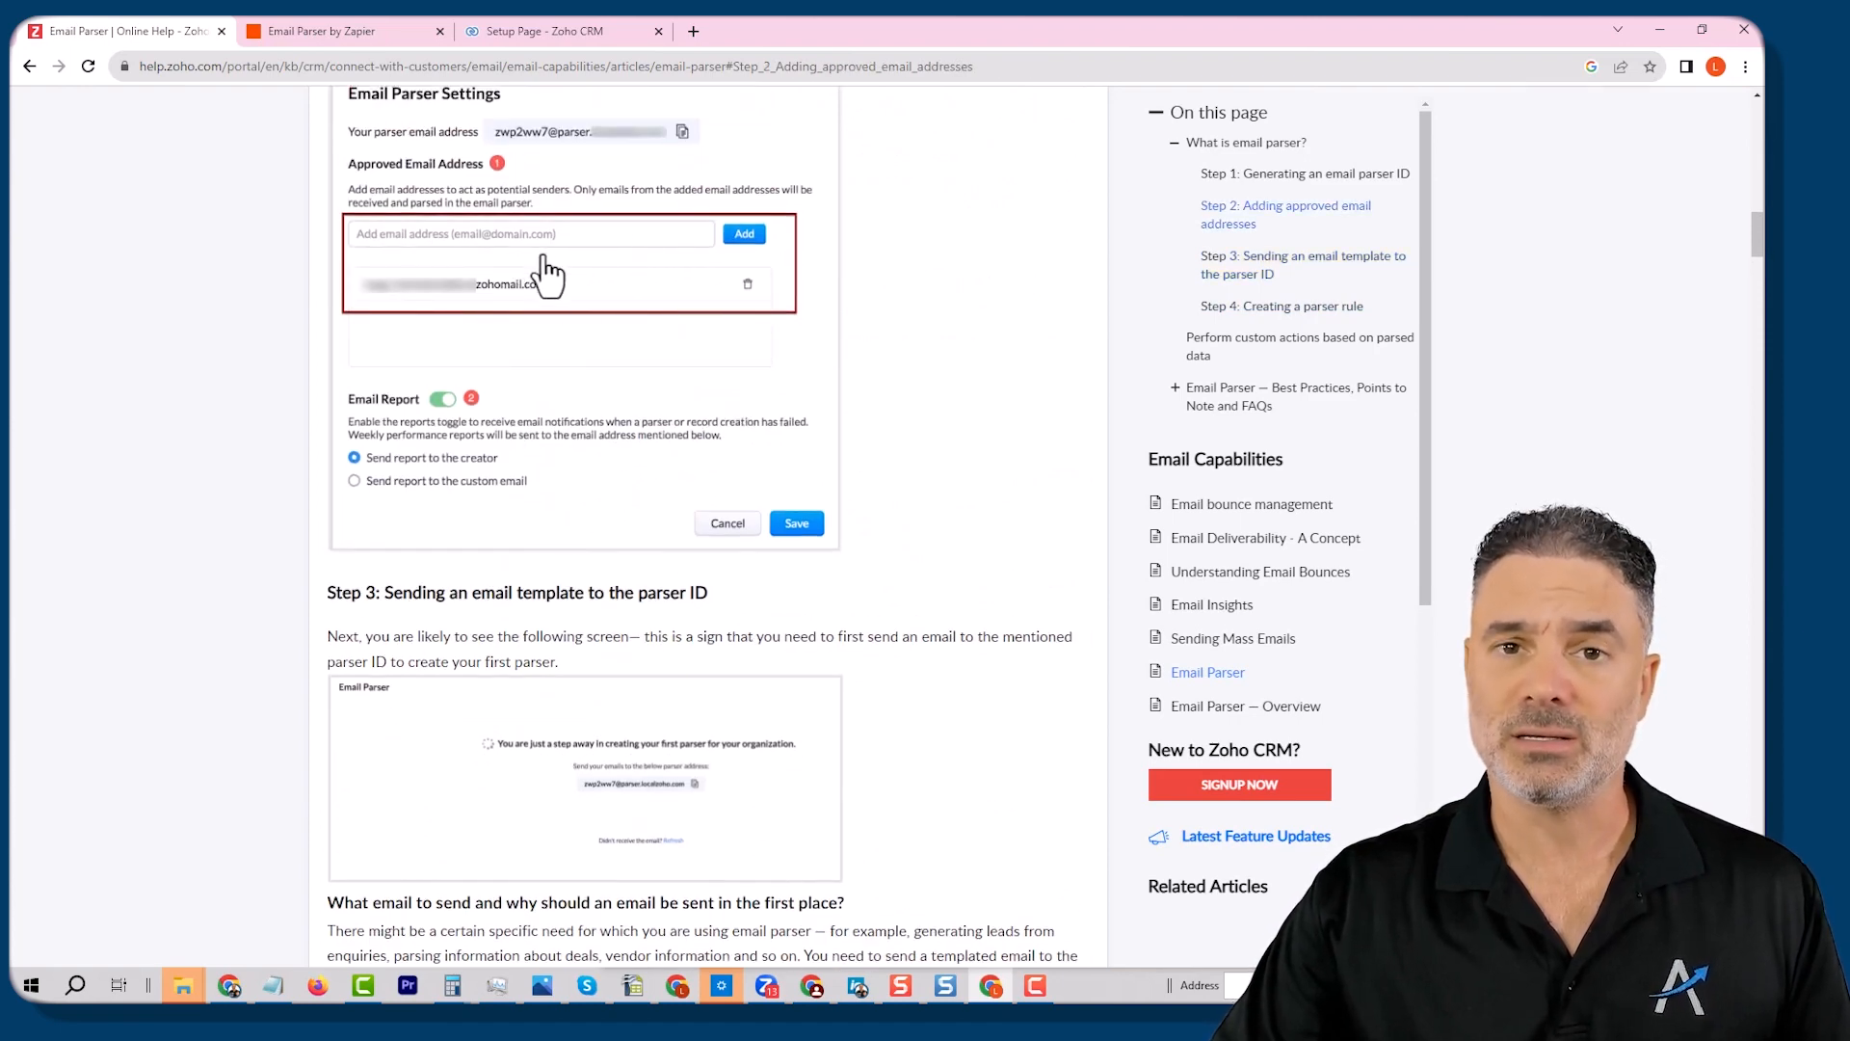
Step: Bring the Email Parser by Zapier tab back to the front
click(342, 31)
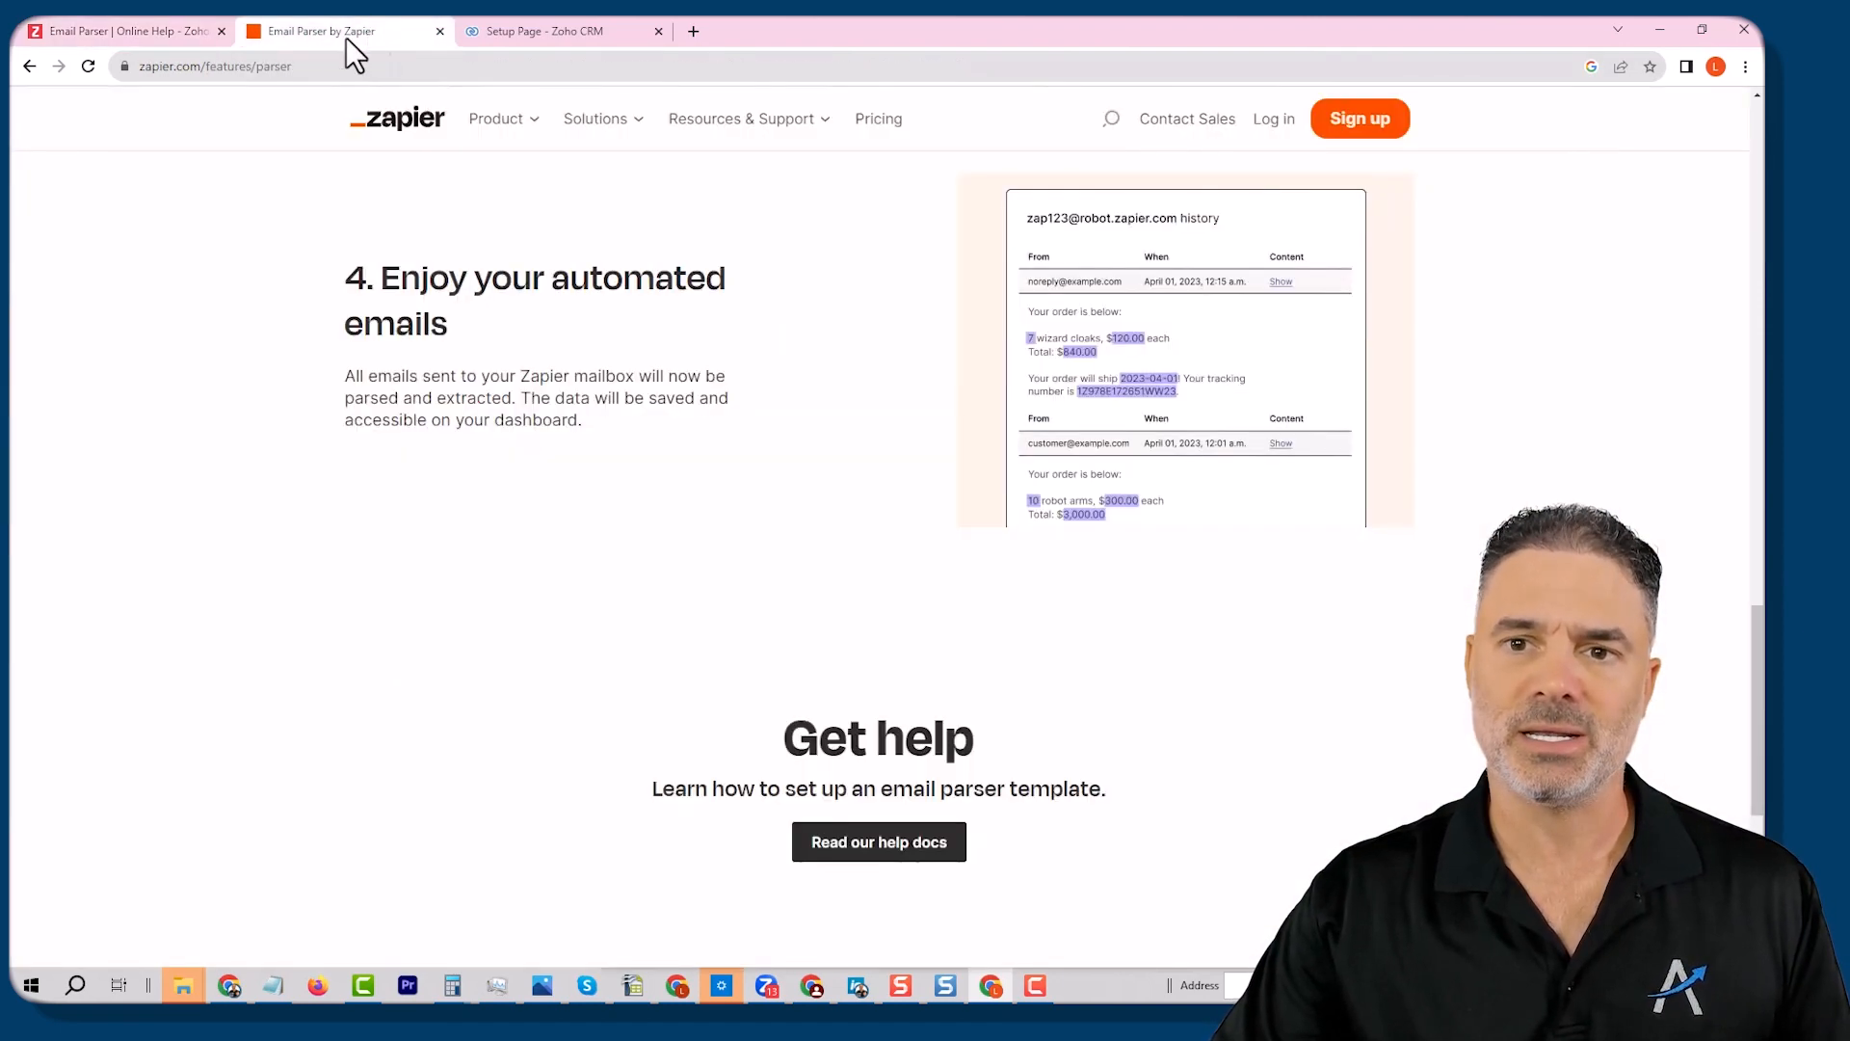
click(118, 31)
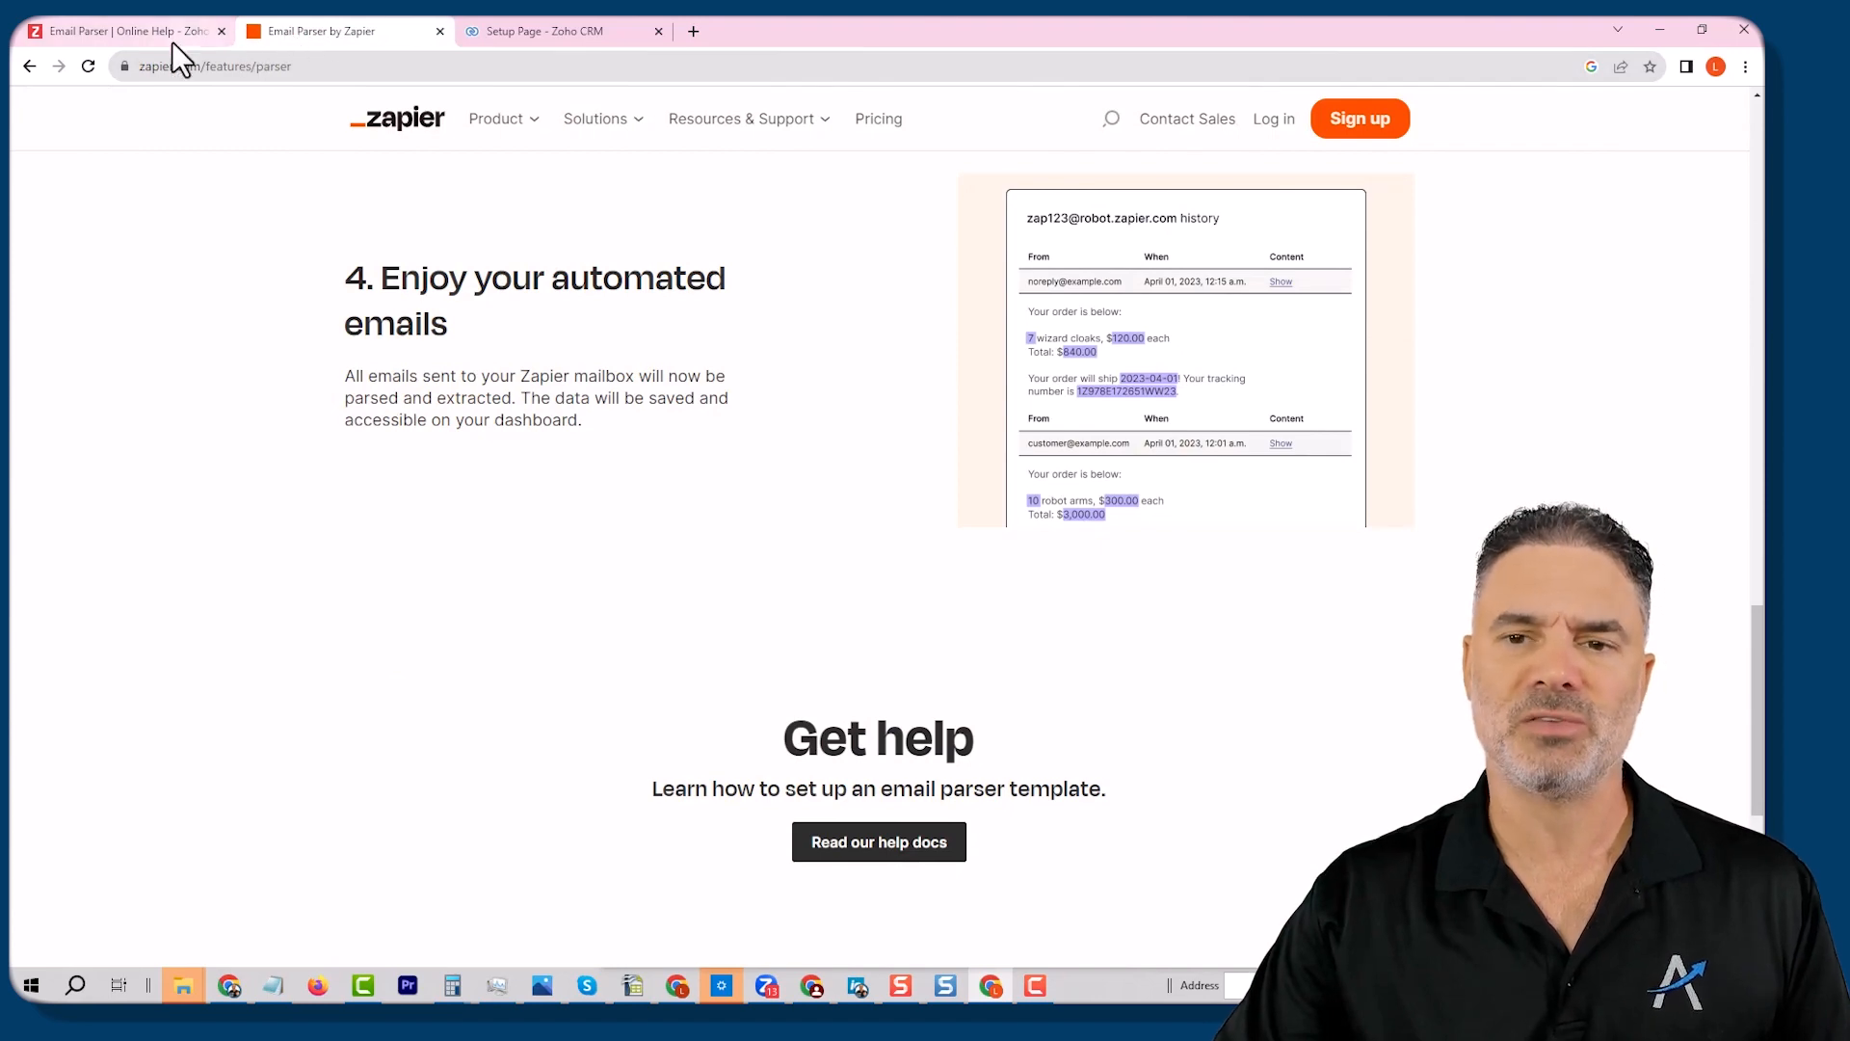